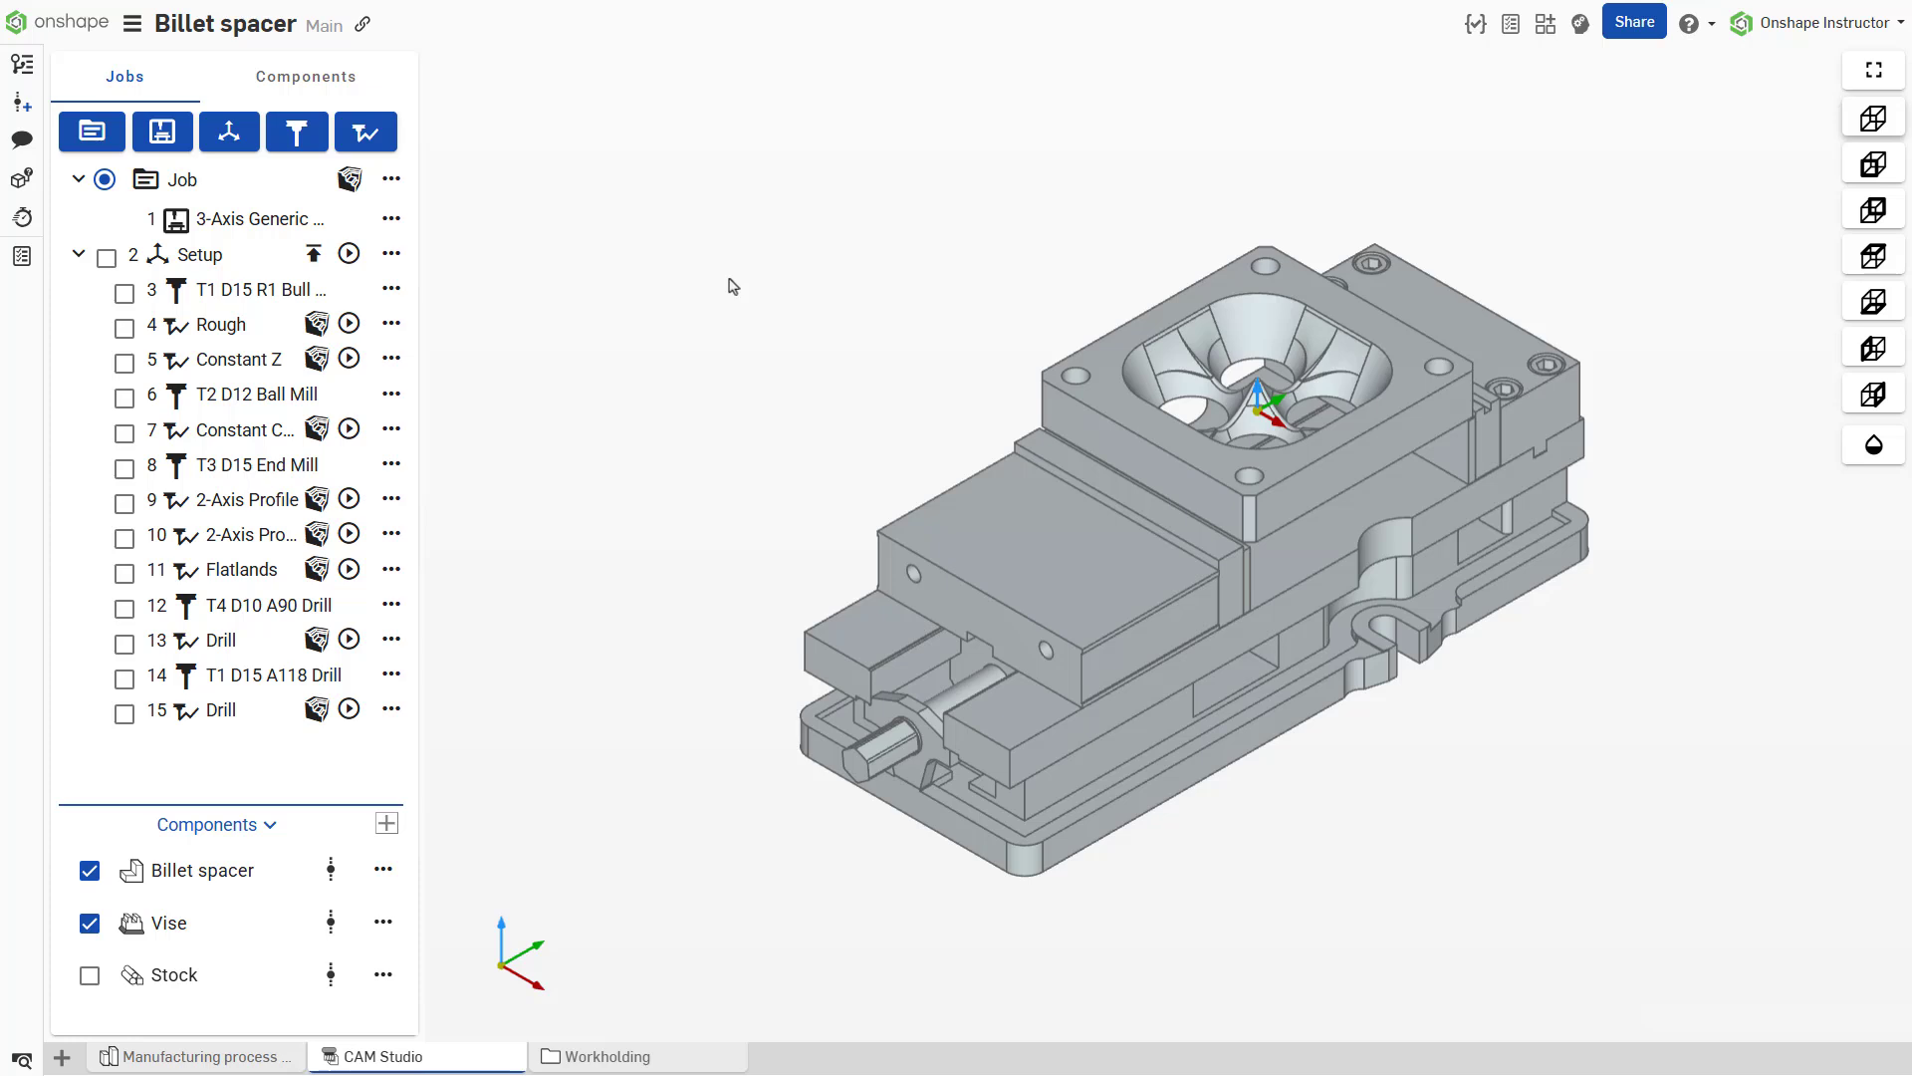
Step: Preview the existing Rough, 2-Axis Profile and Drill toolpaths on the model, then hide them
{"action": "left_click", "coordinate": [123, 323]}
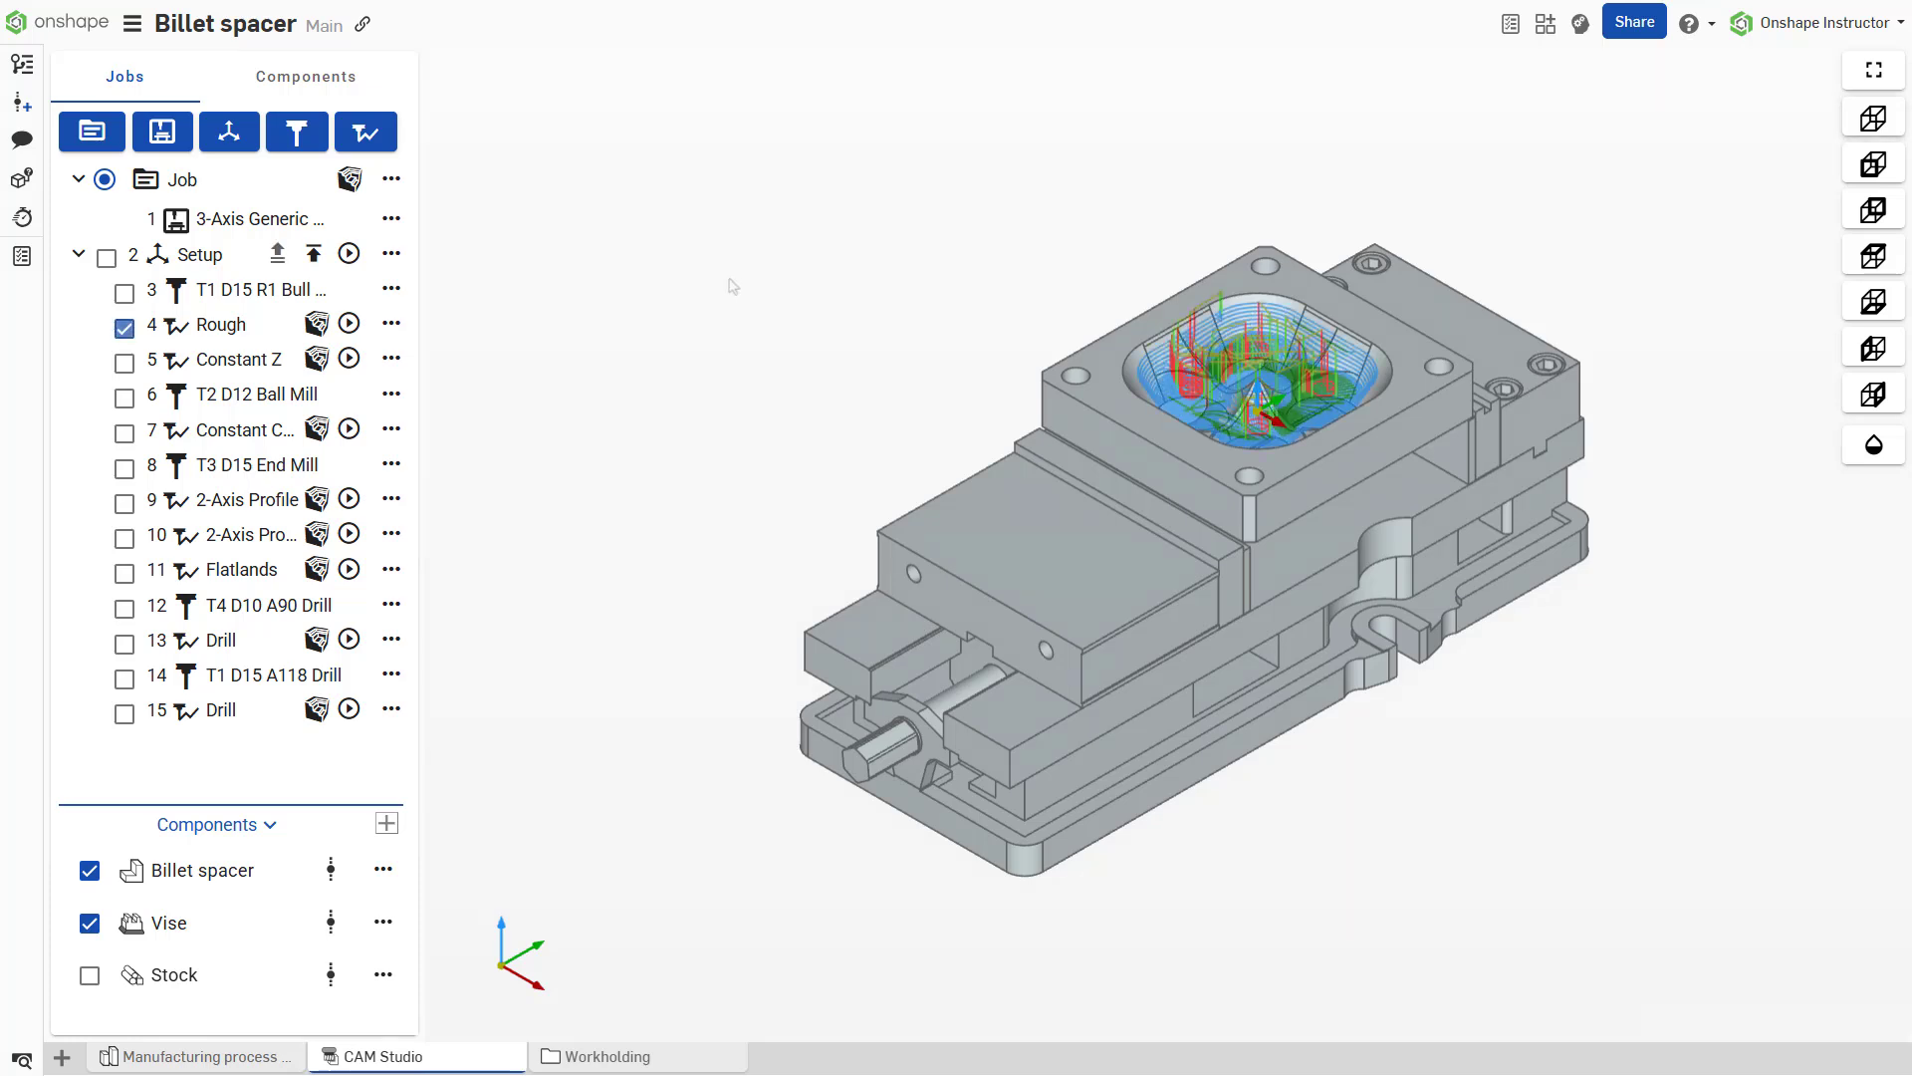
{"action": "left_click", "coordinate": [124, 500]}
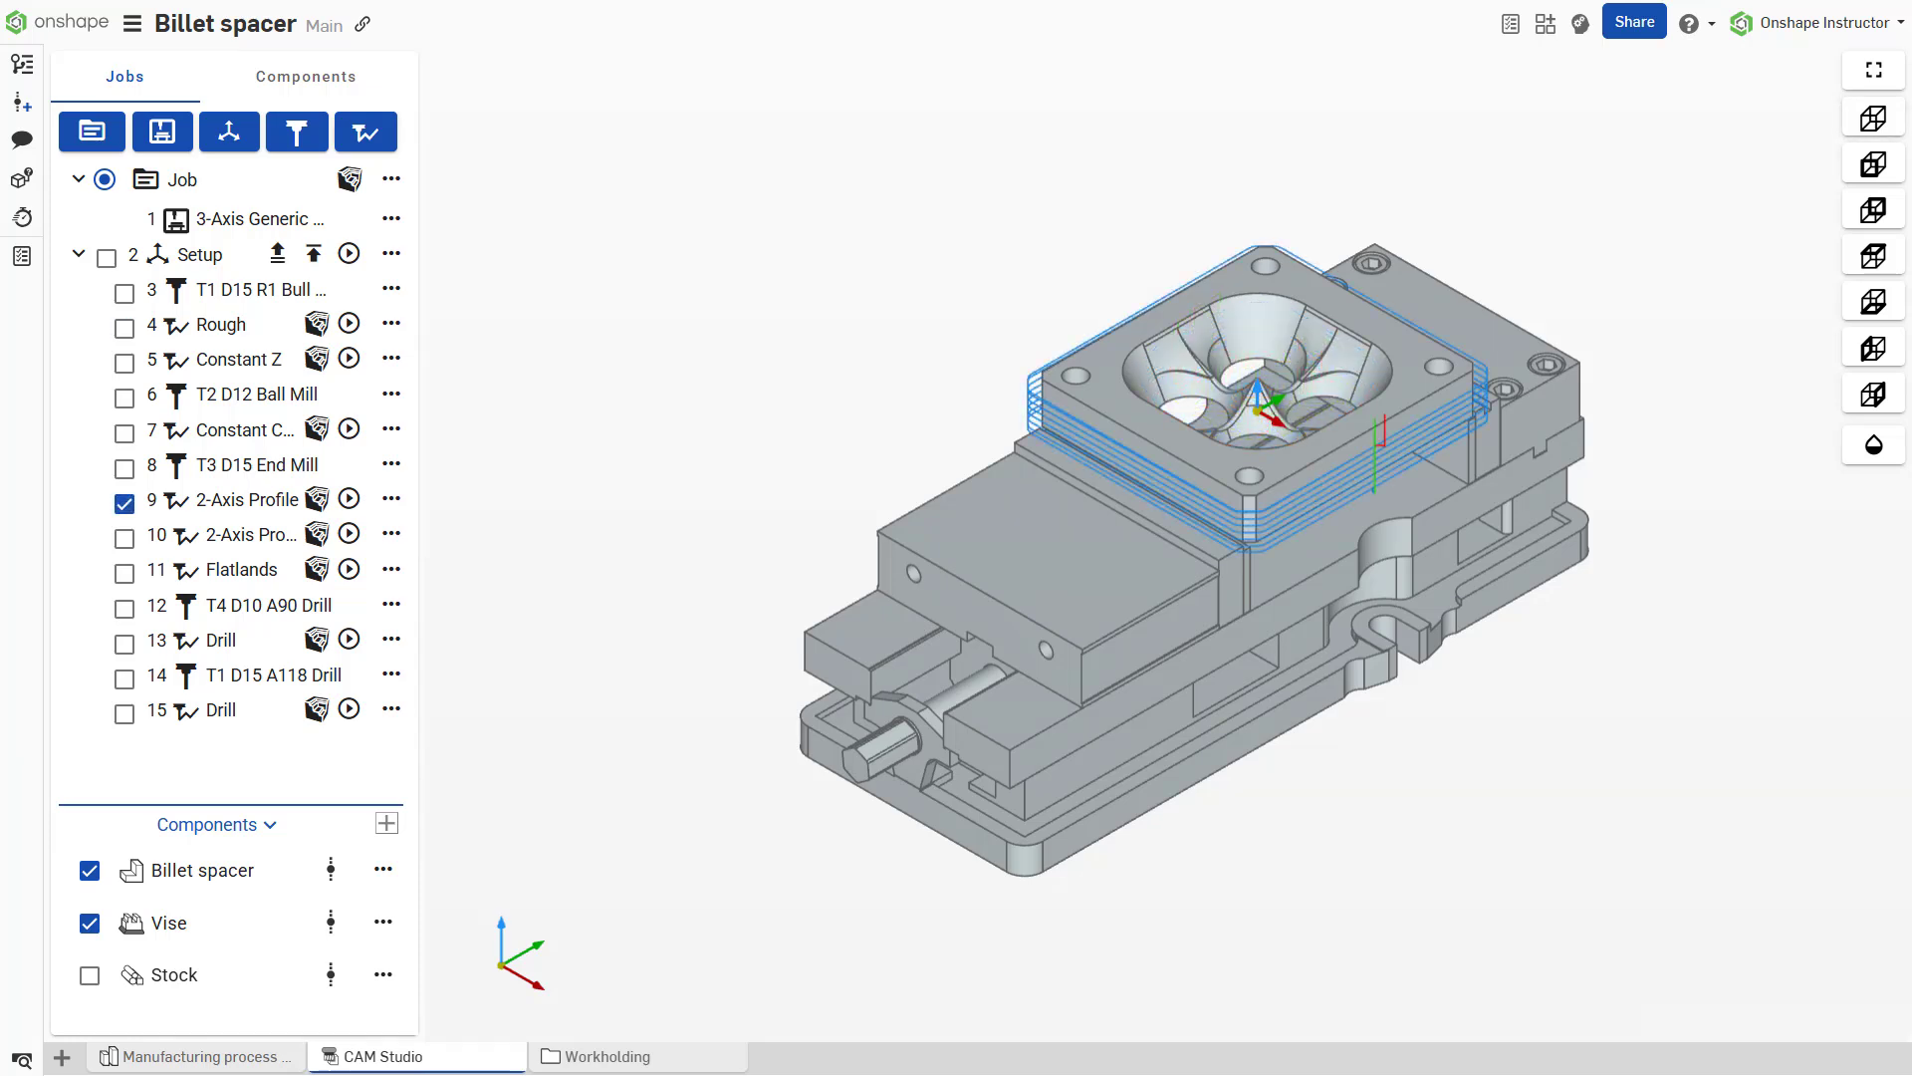
{"action": "left_click", "coordinate": [124, 713]}
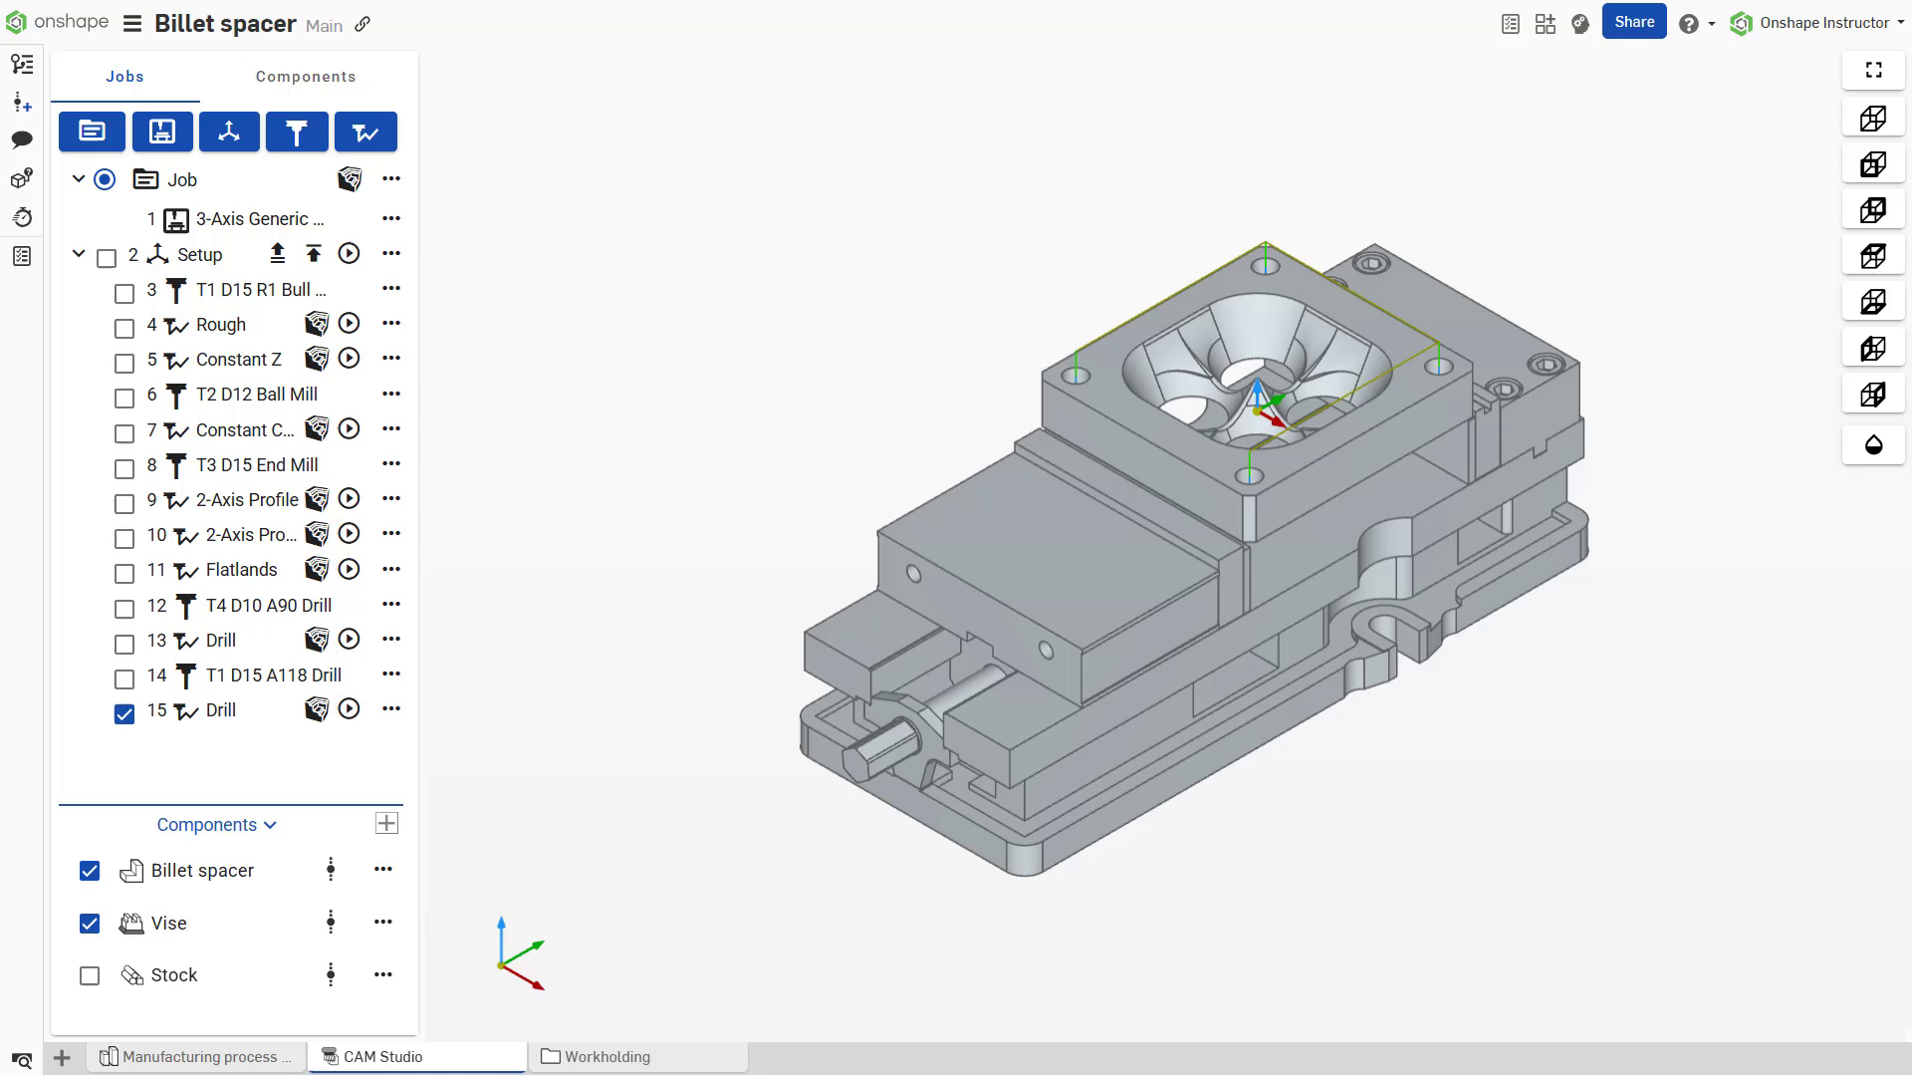
{"action": "left_click", "coordinate": [123, 713]}
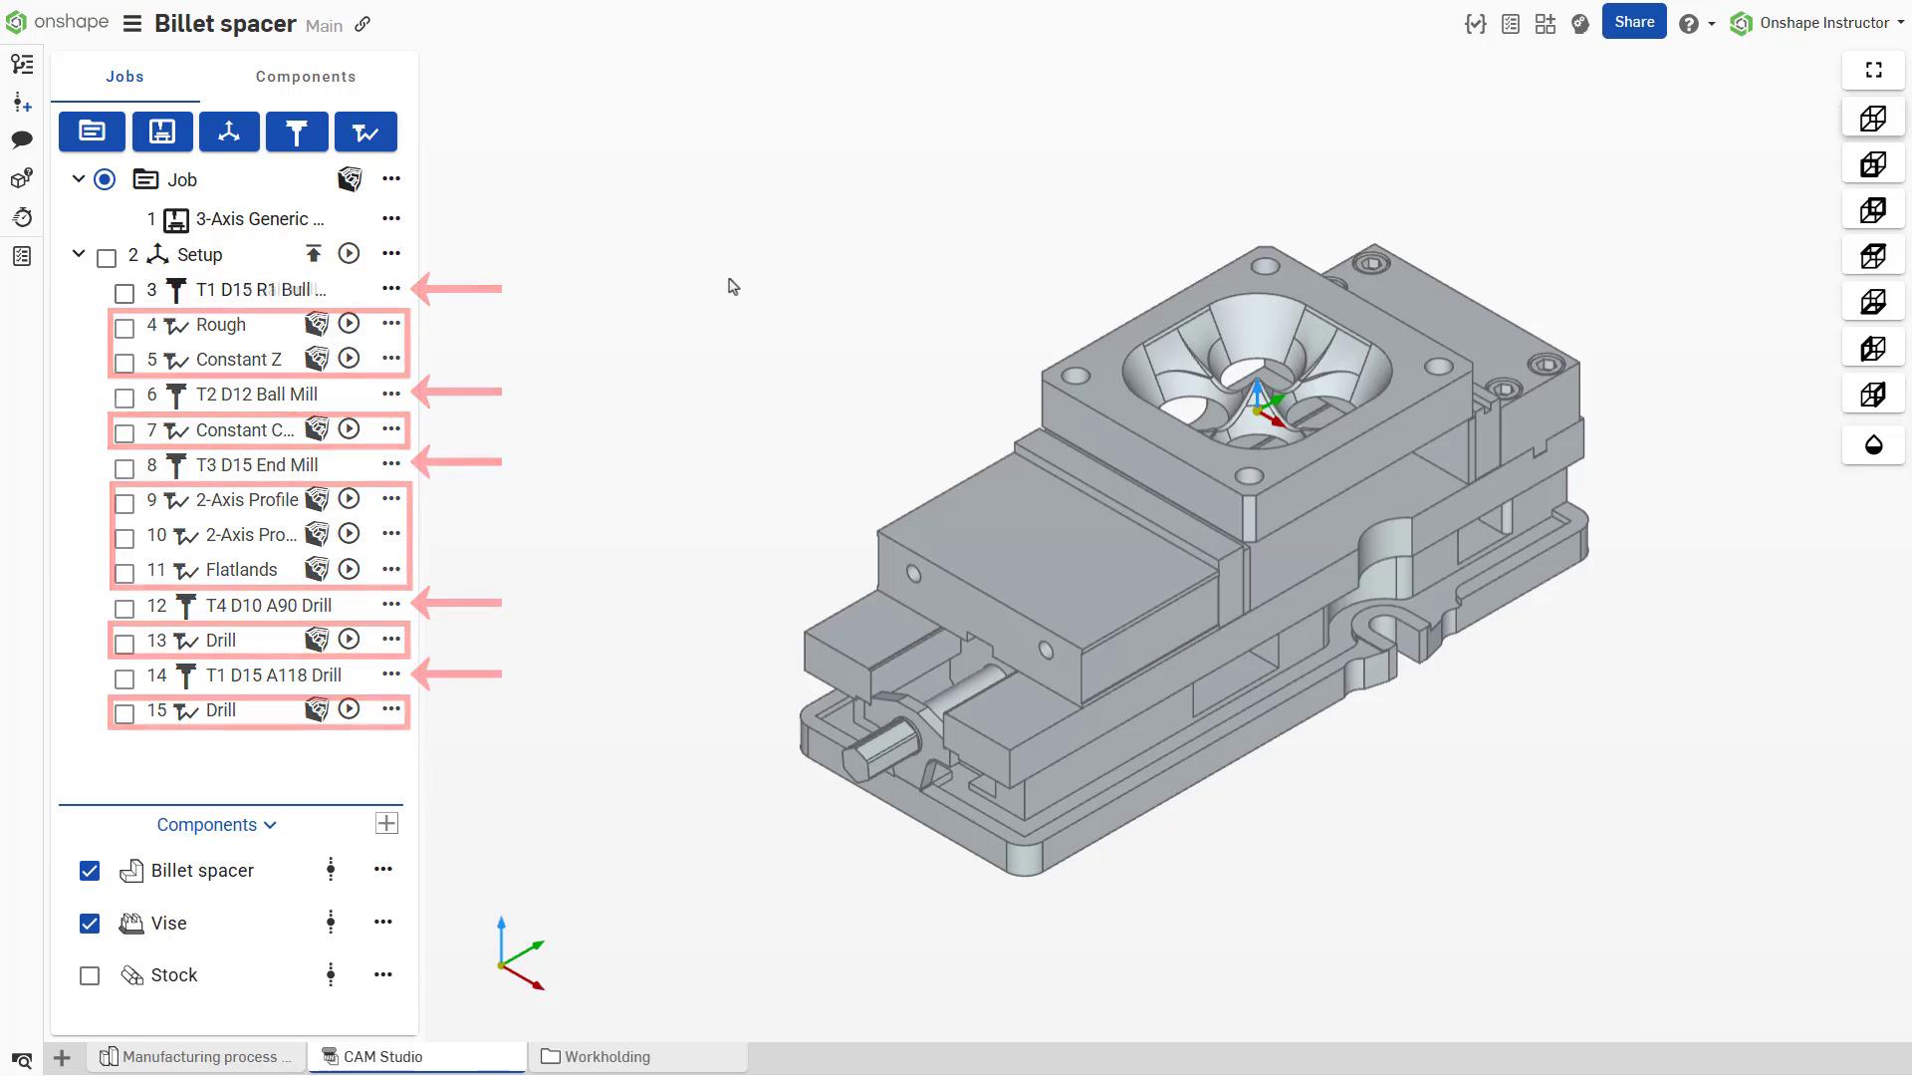
Step: Create a new toolpath under the D12 ball mill and begin editing its name
{"action": "left_click", "coordinate": [363, 132]}
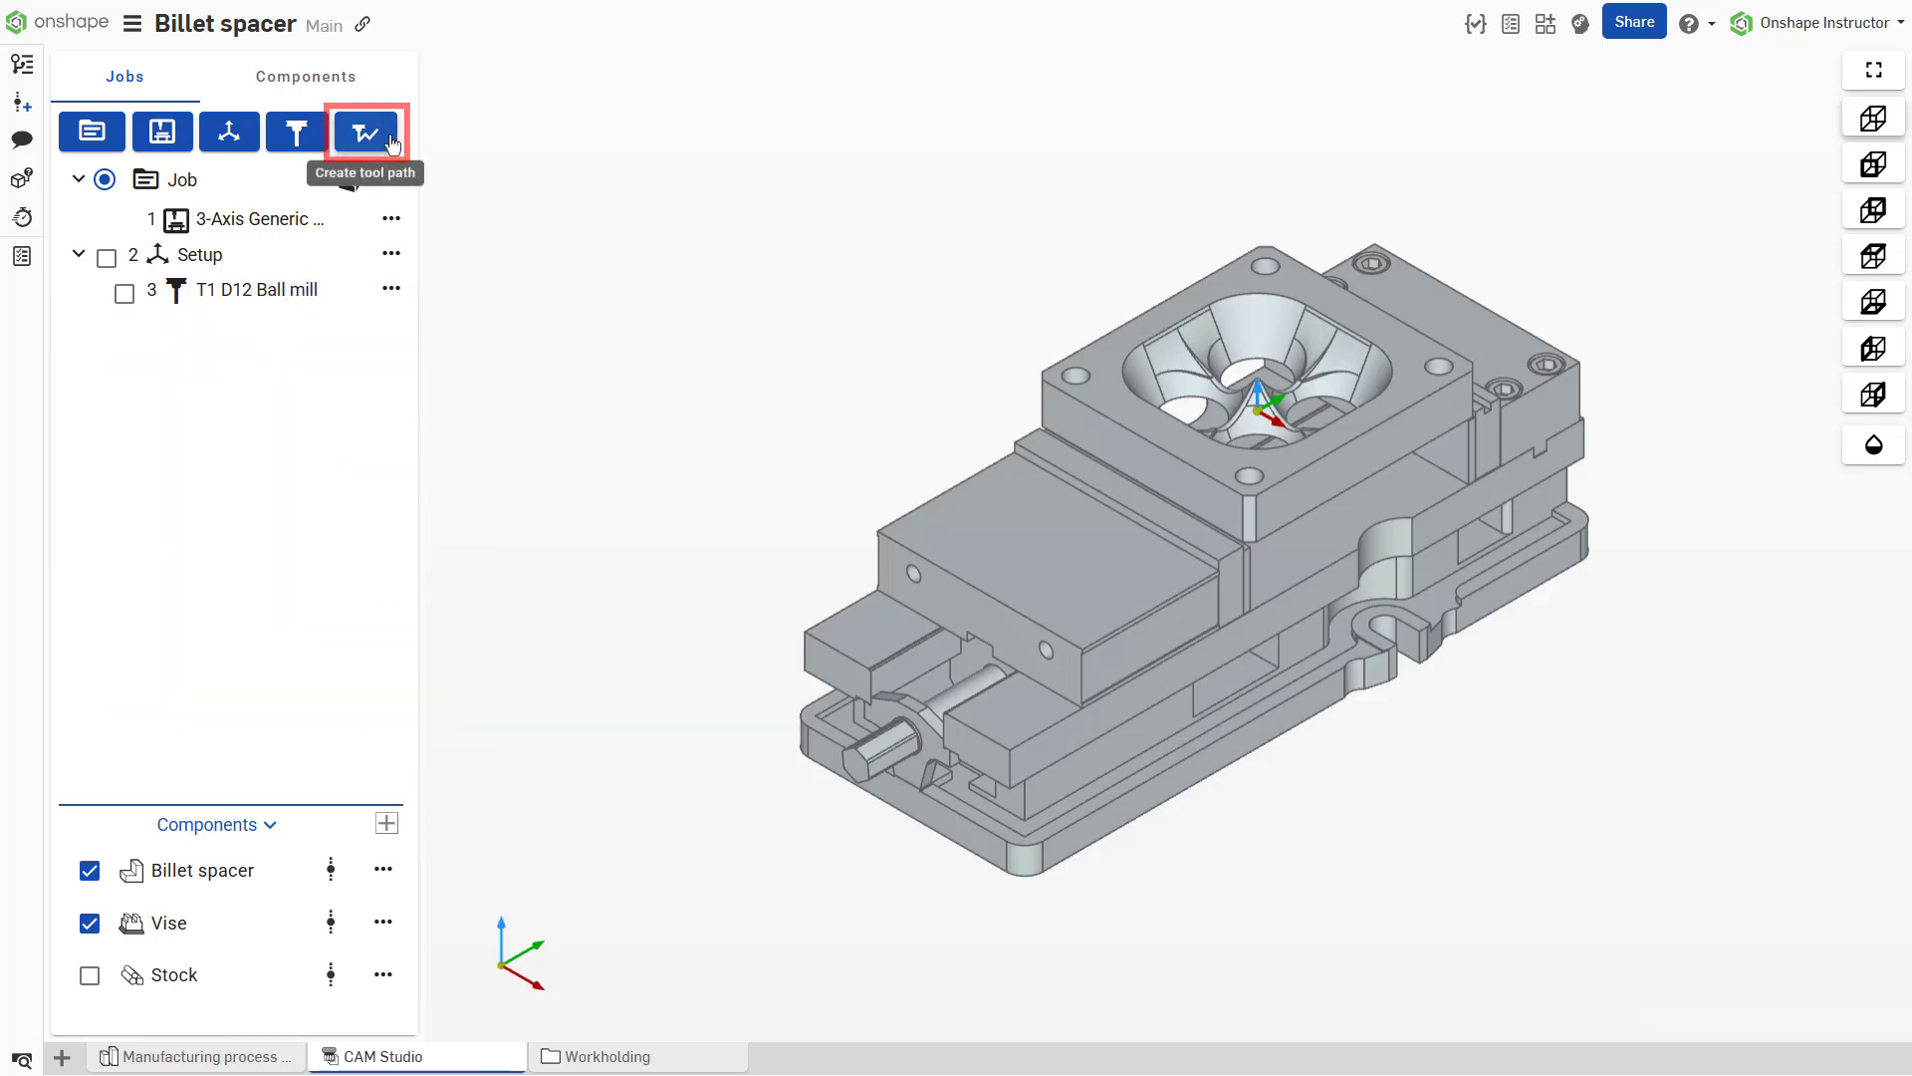
{"action": "left_click", "coordinate": [365, 132]}
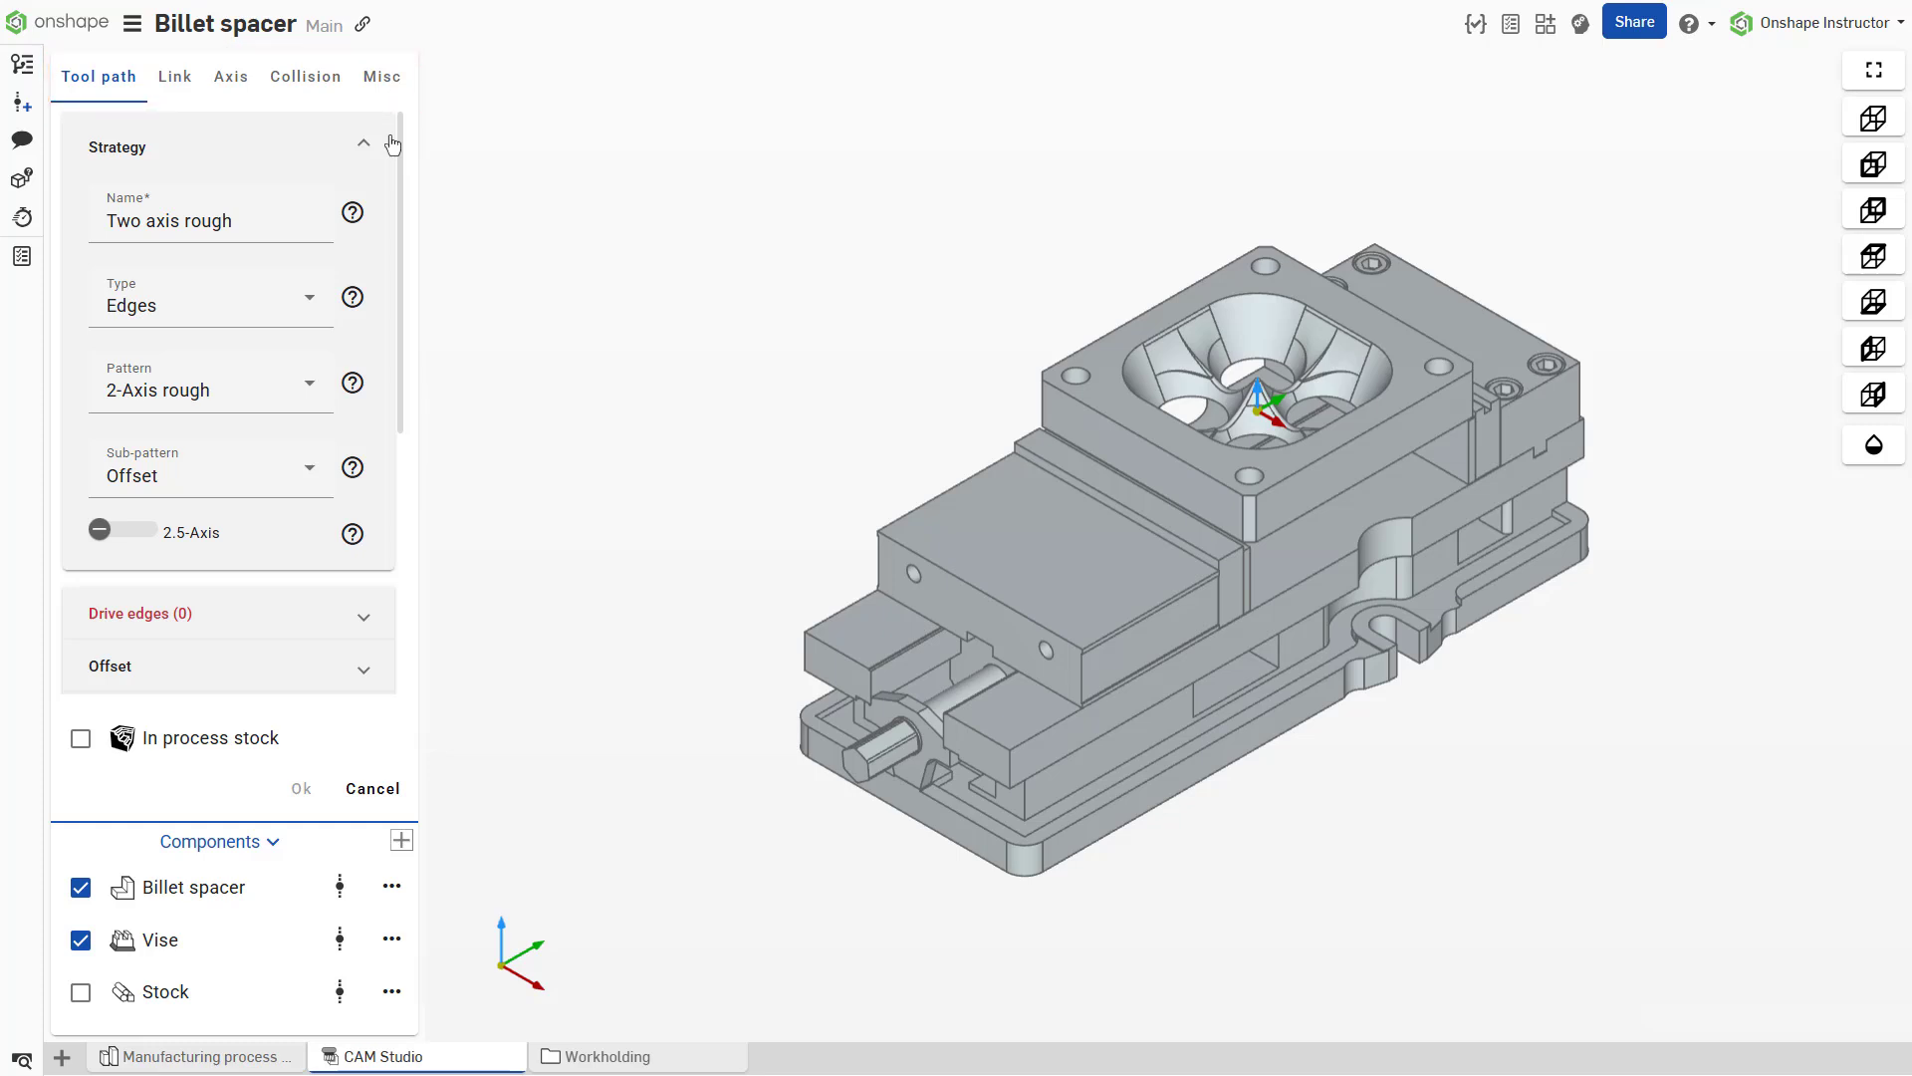
{"action": "left_click", "coordinate": [210, 219]}
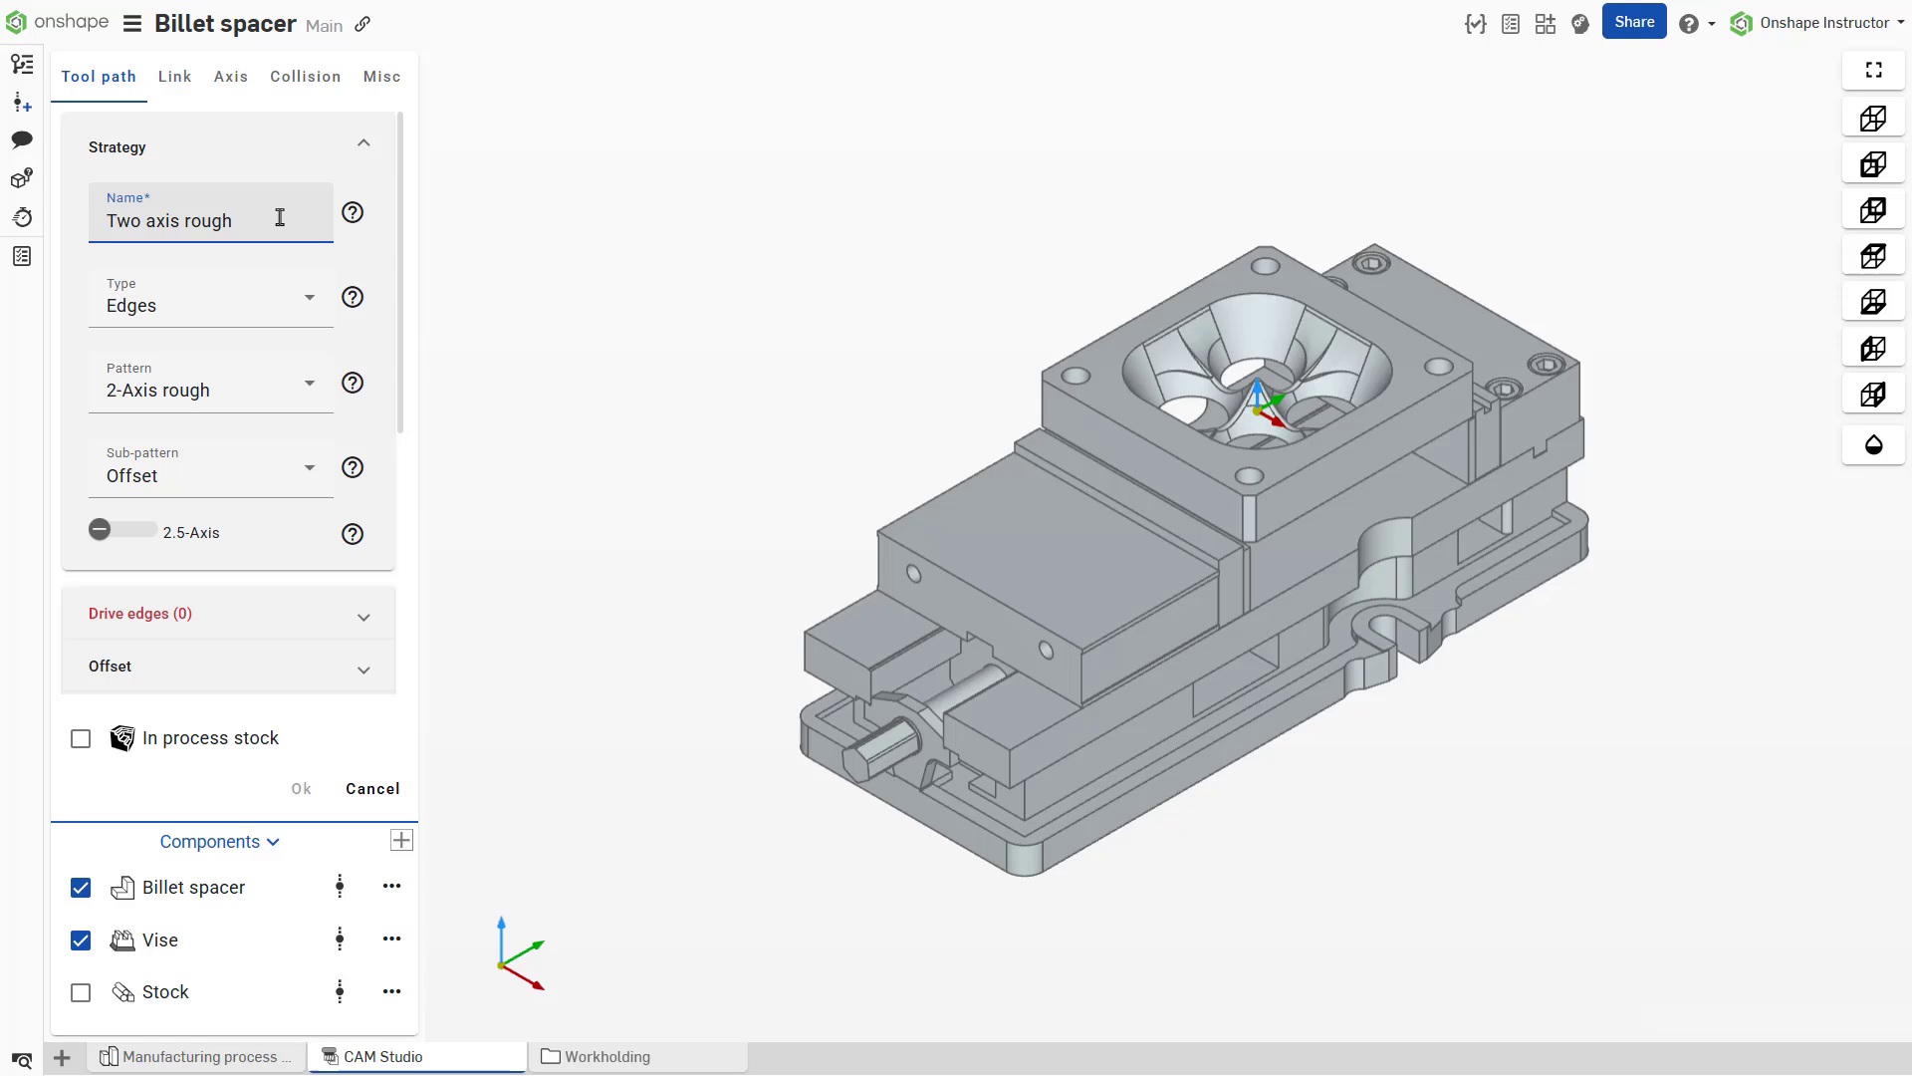
{"action": "left_click", "coordinate": [214, 219]}
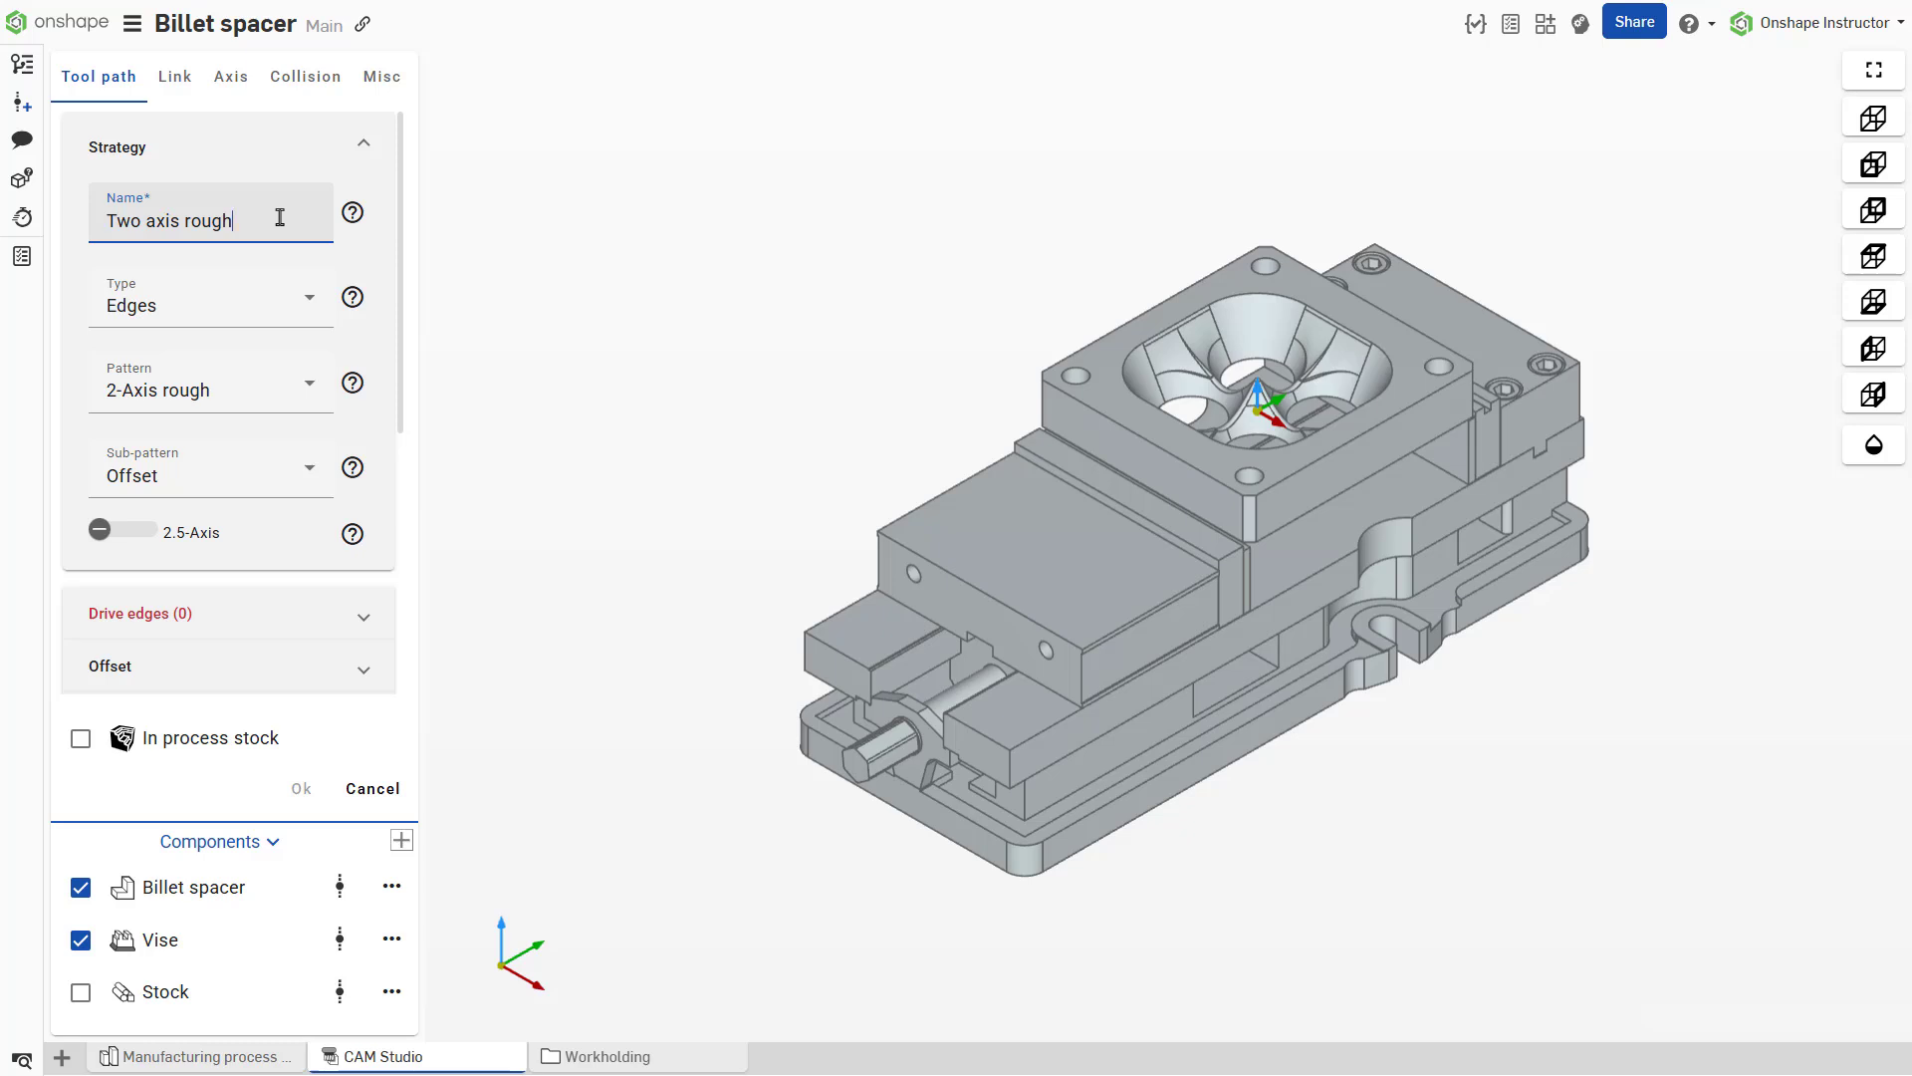
Step: Set the toolpath type to Bodies, giving it the Rough pattern and name
{"action": "left_click", "coordinate": [309, 297]}
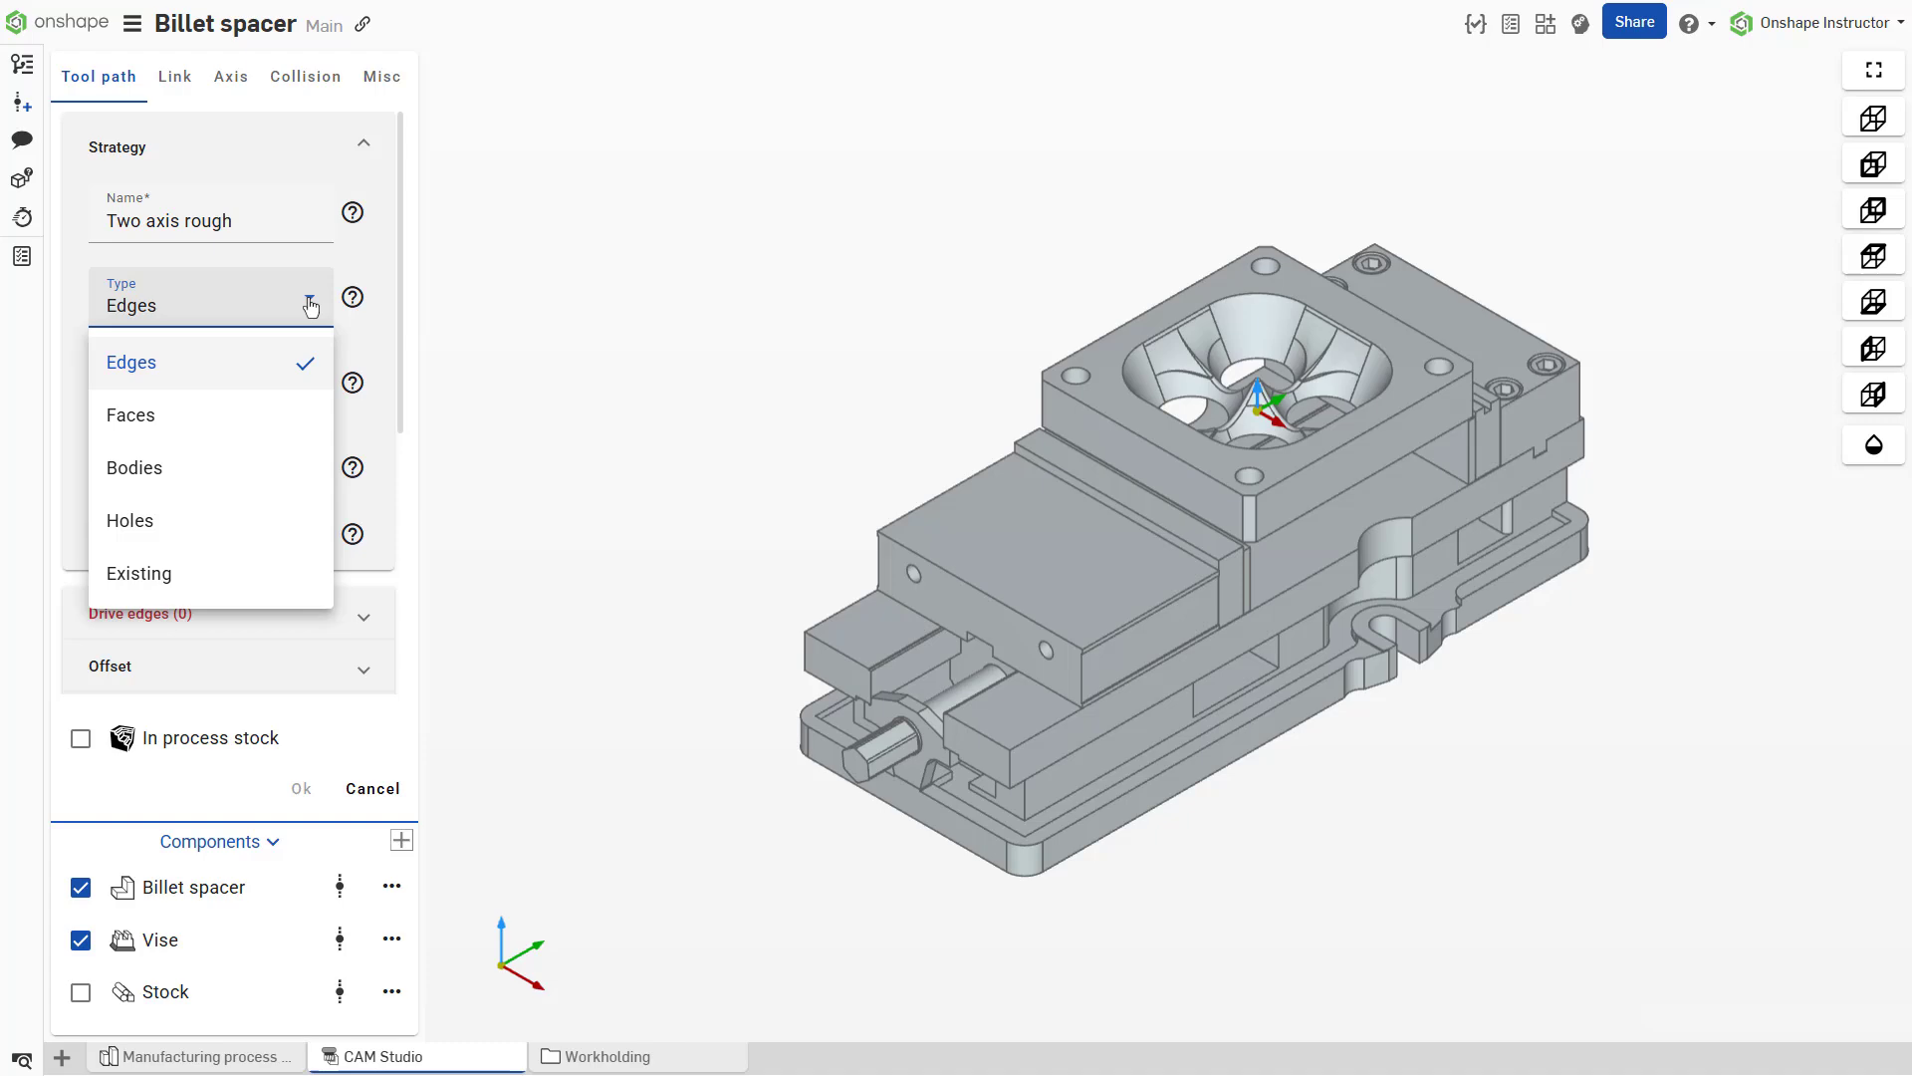
{"action": "left_click", "coordinate": [133, 466]}
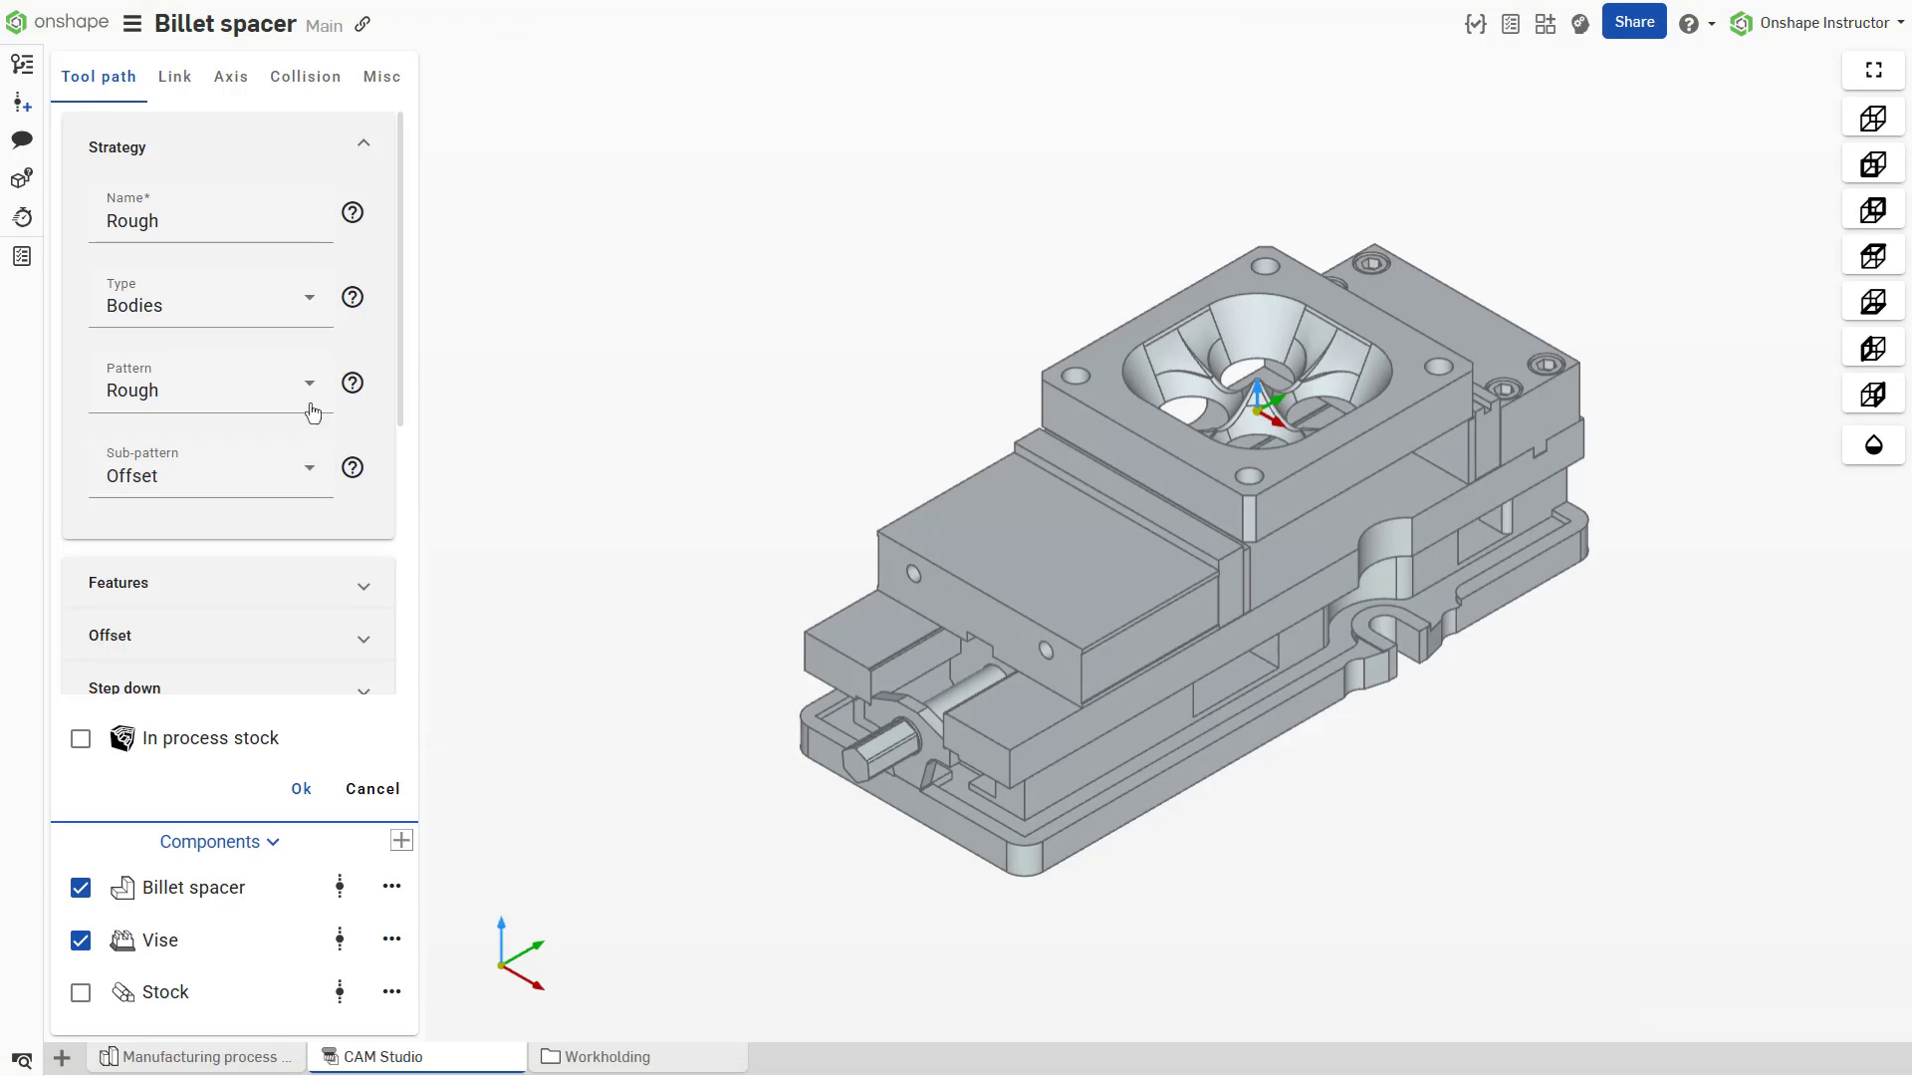
Step: Review the pattern choices and keep Rough as the toolpath pattern
{"action": "left_click", "coordinate": [308, 382]}
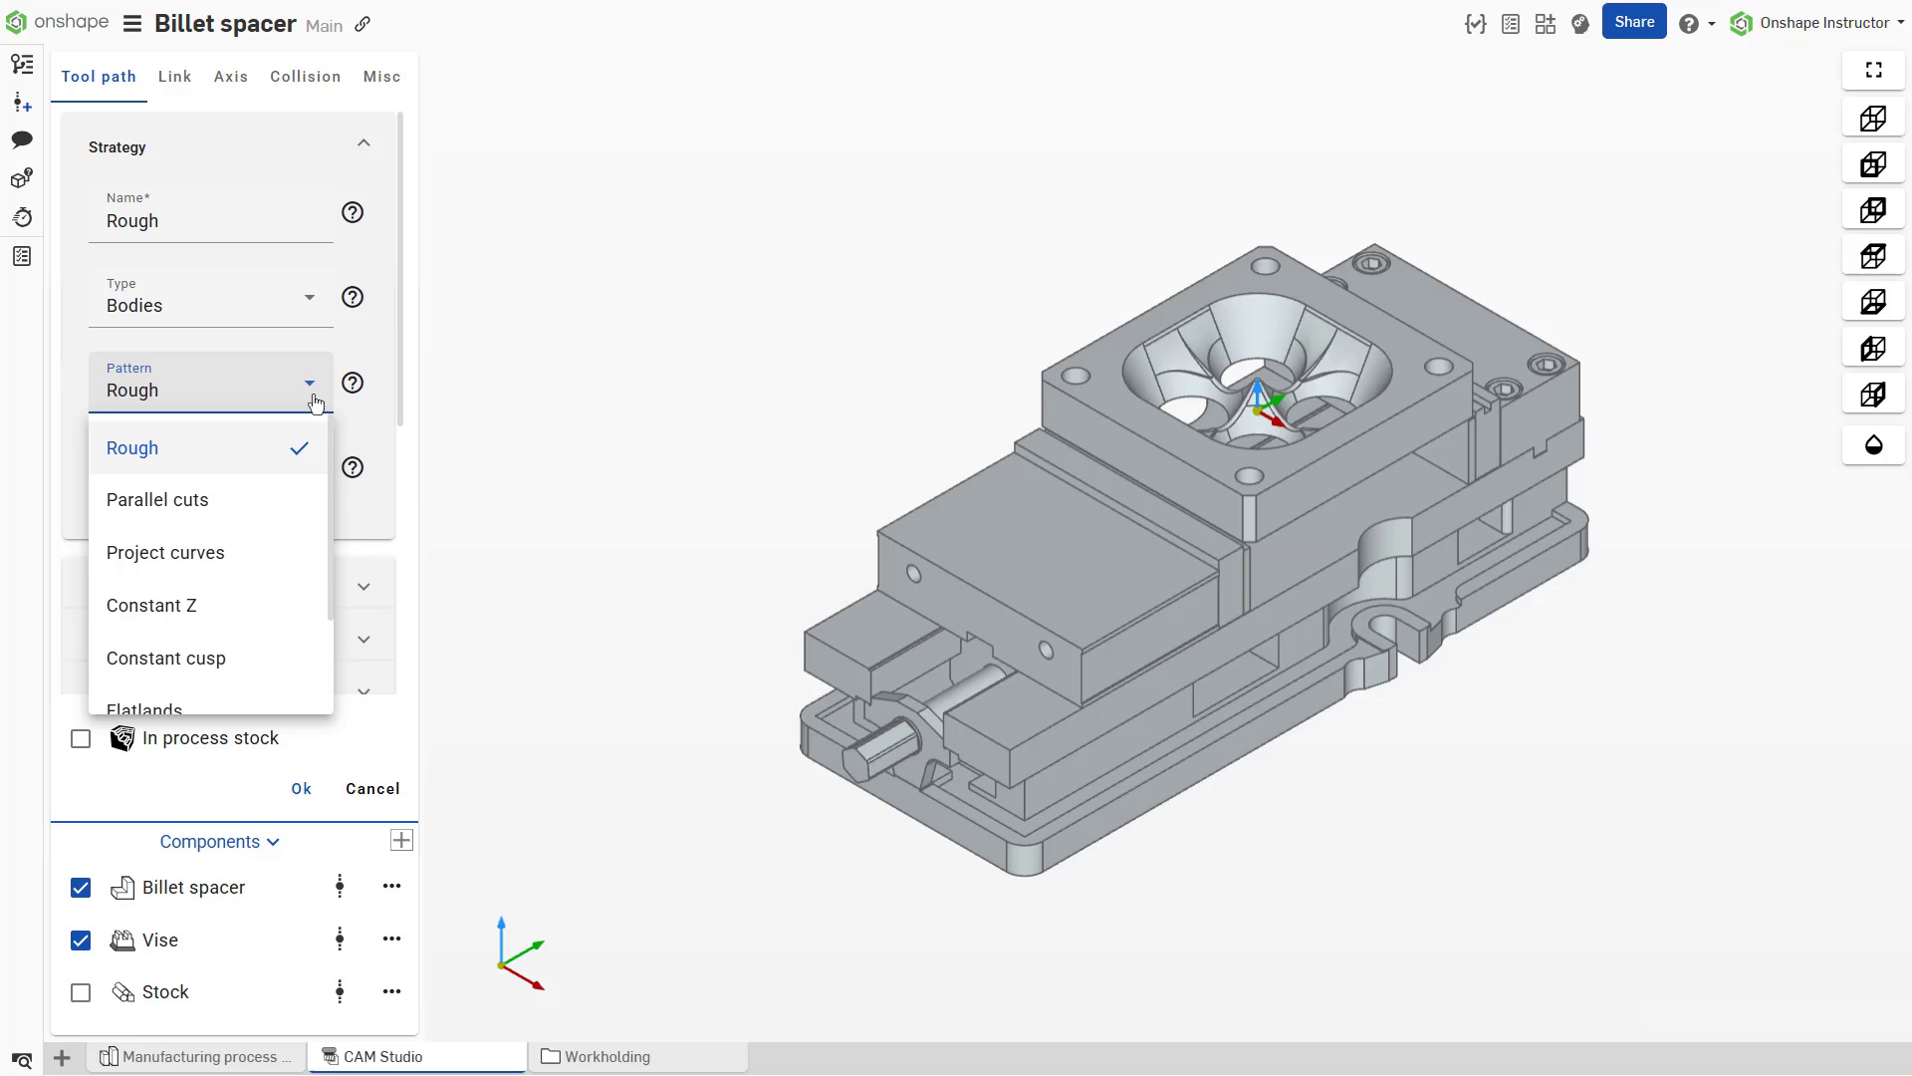
{"action": "left_click", "coordinate": [308, 383]}
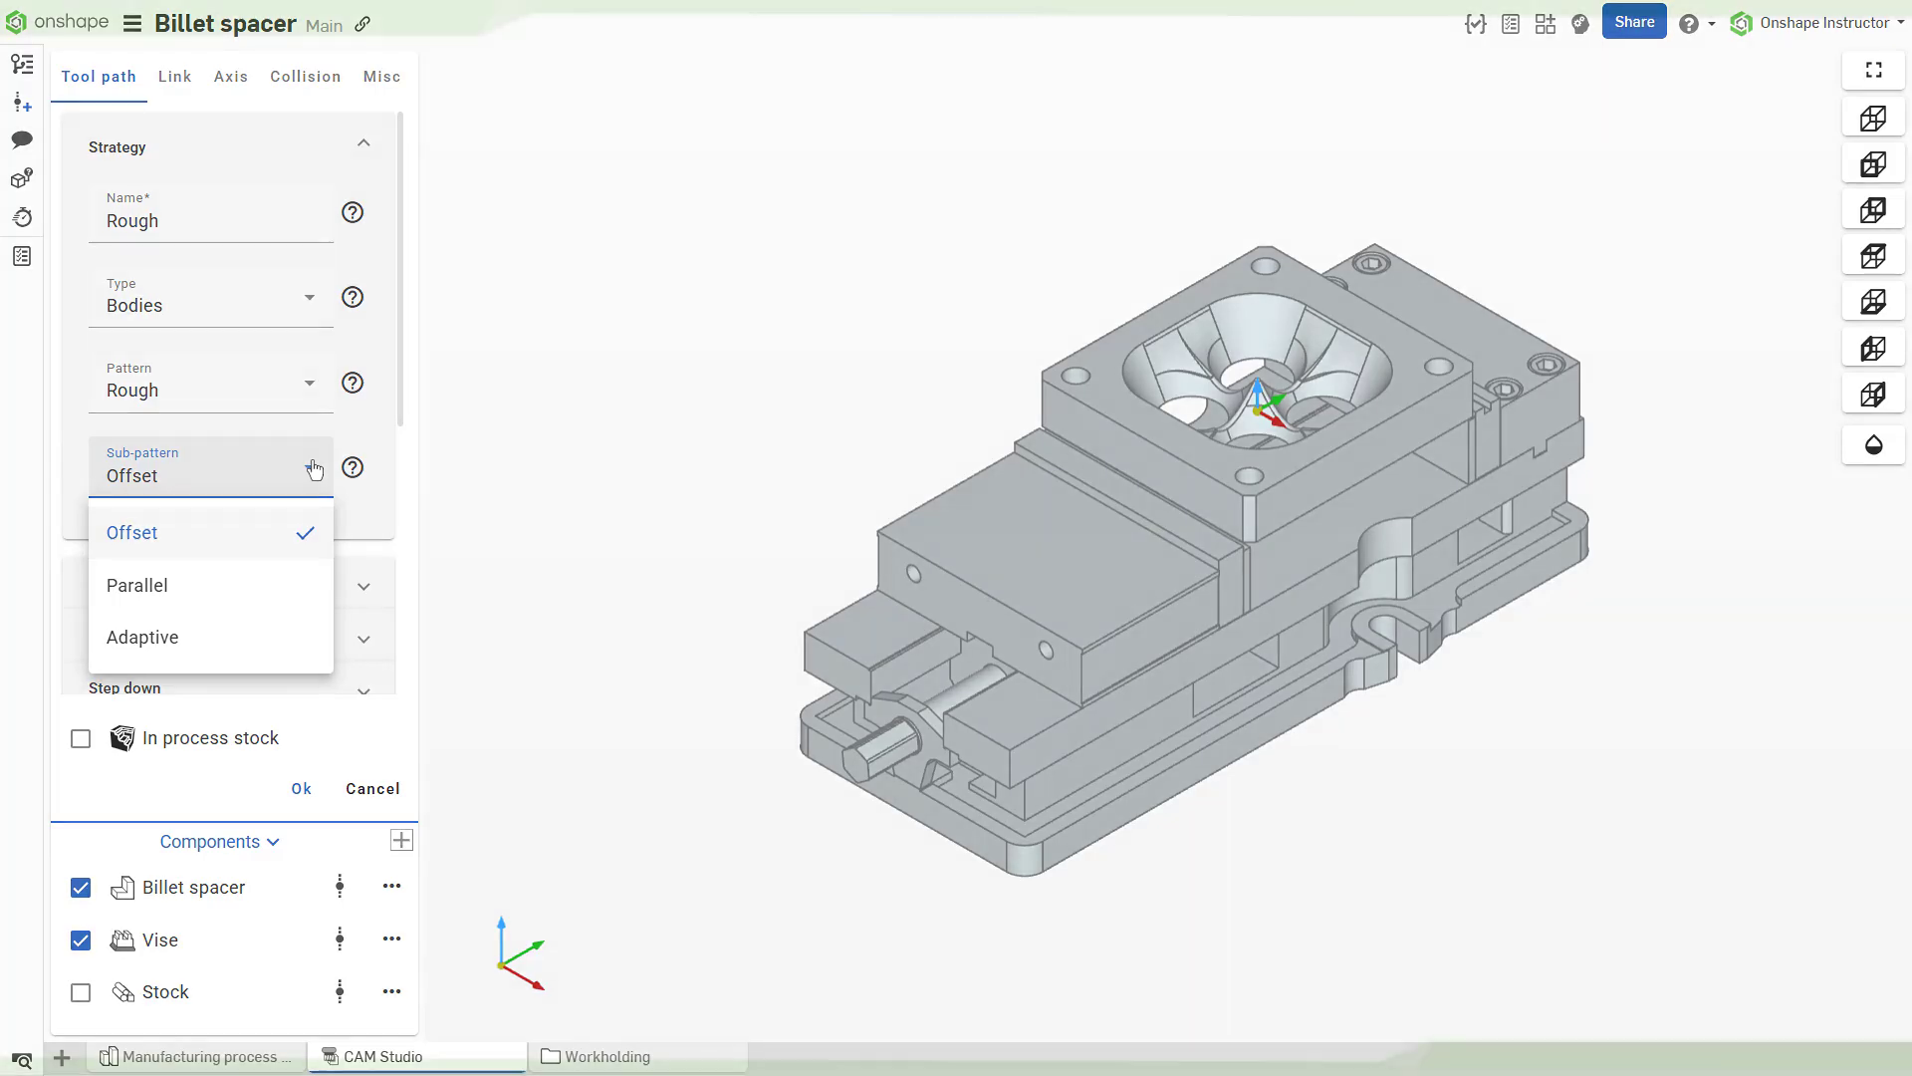
Step: Choose Adaptive as the Rough toolpath's sub-pattern
{"action": "left_click", "coordinate": [141, 638]}
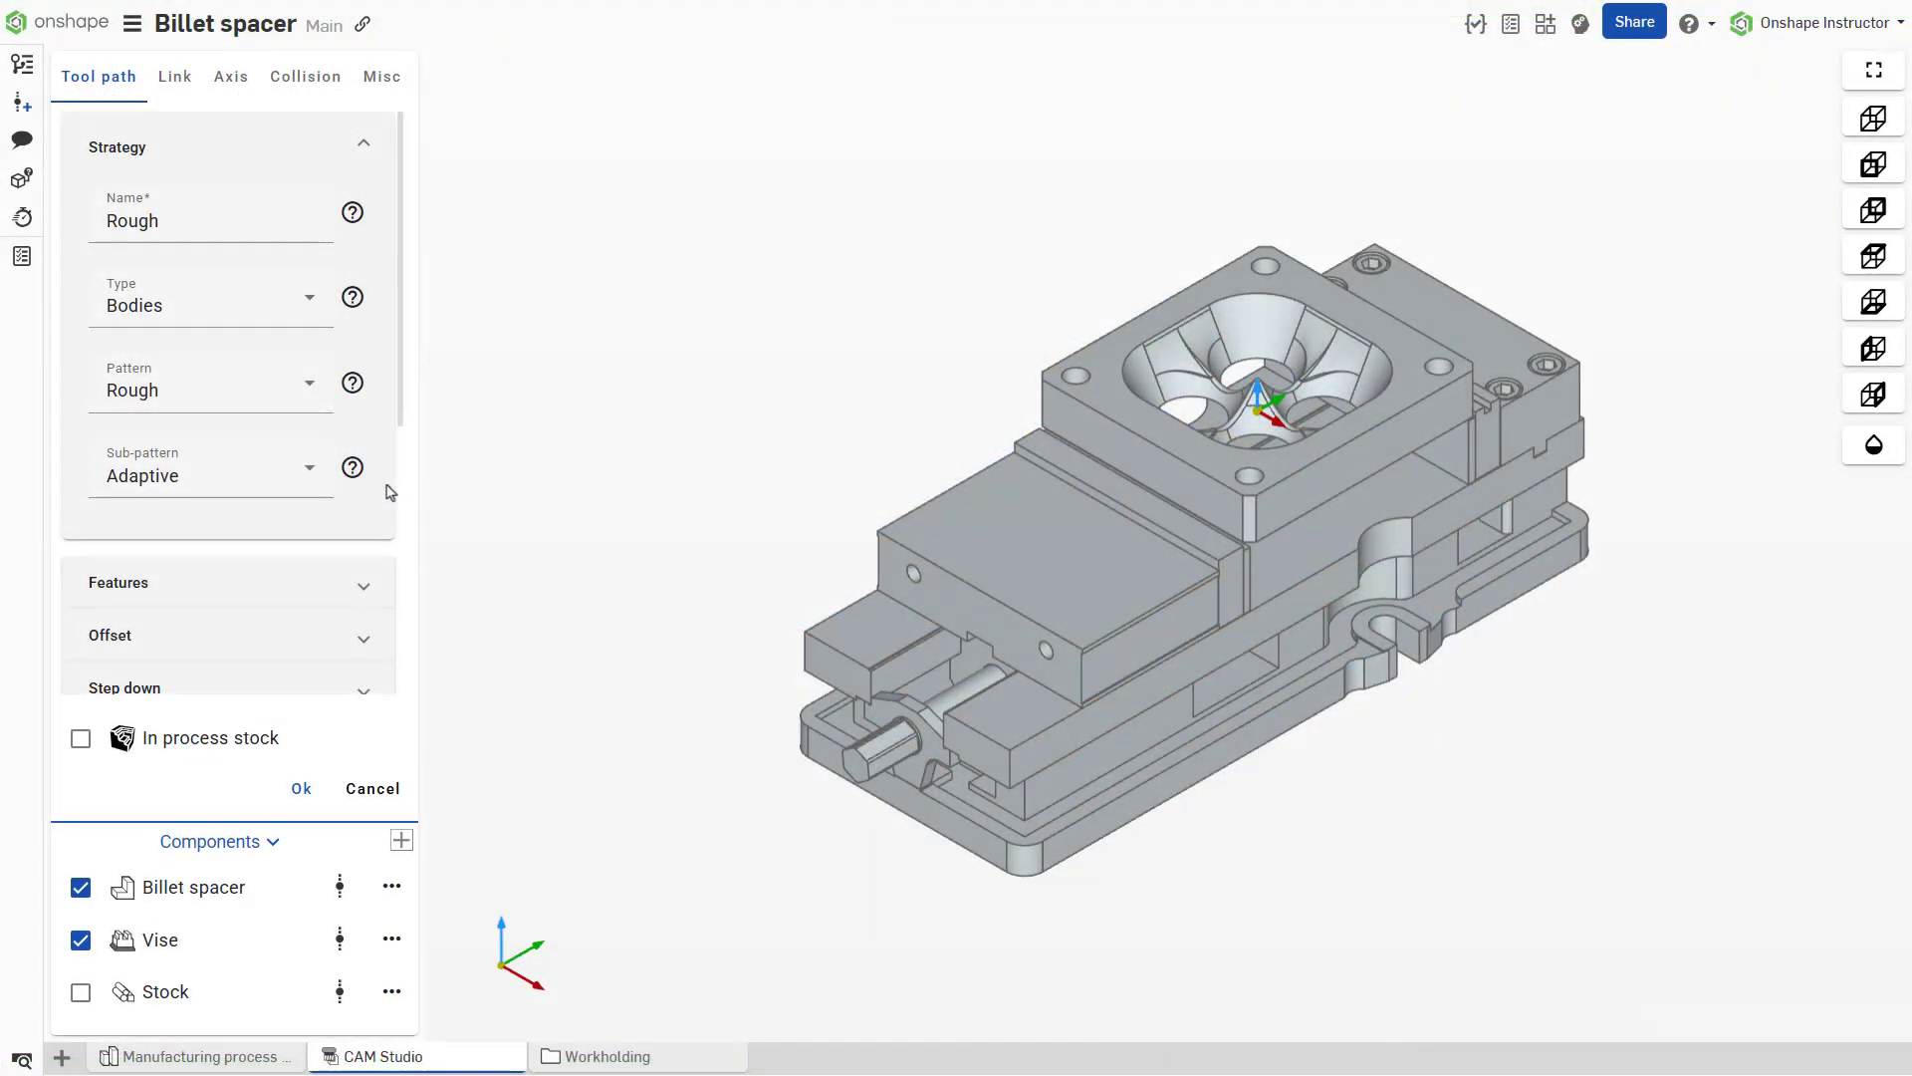
{"action": "left_click", "coordinate": [308, 384]}
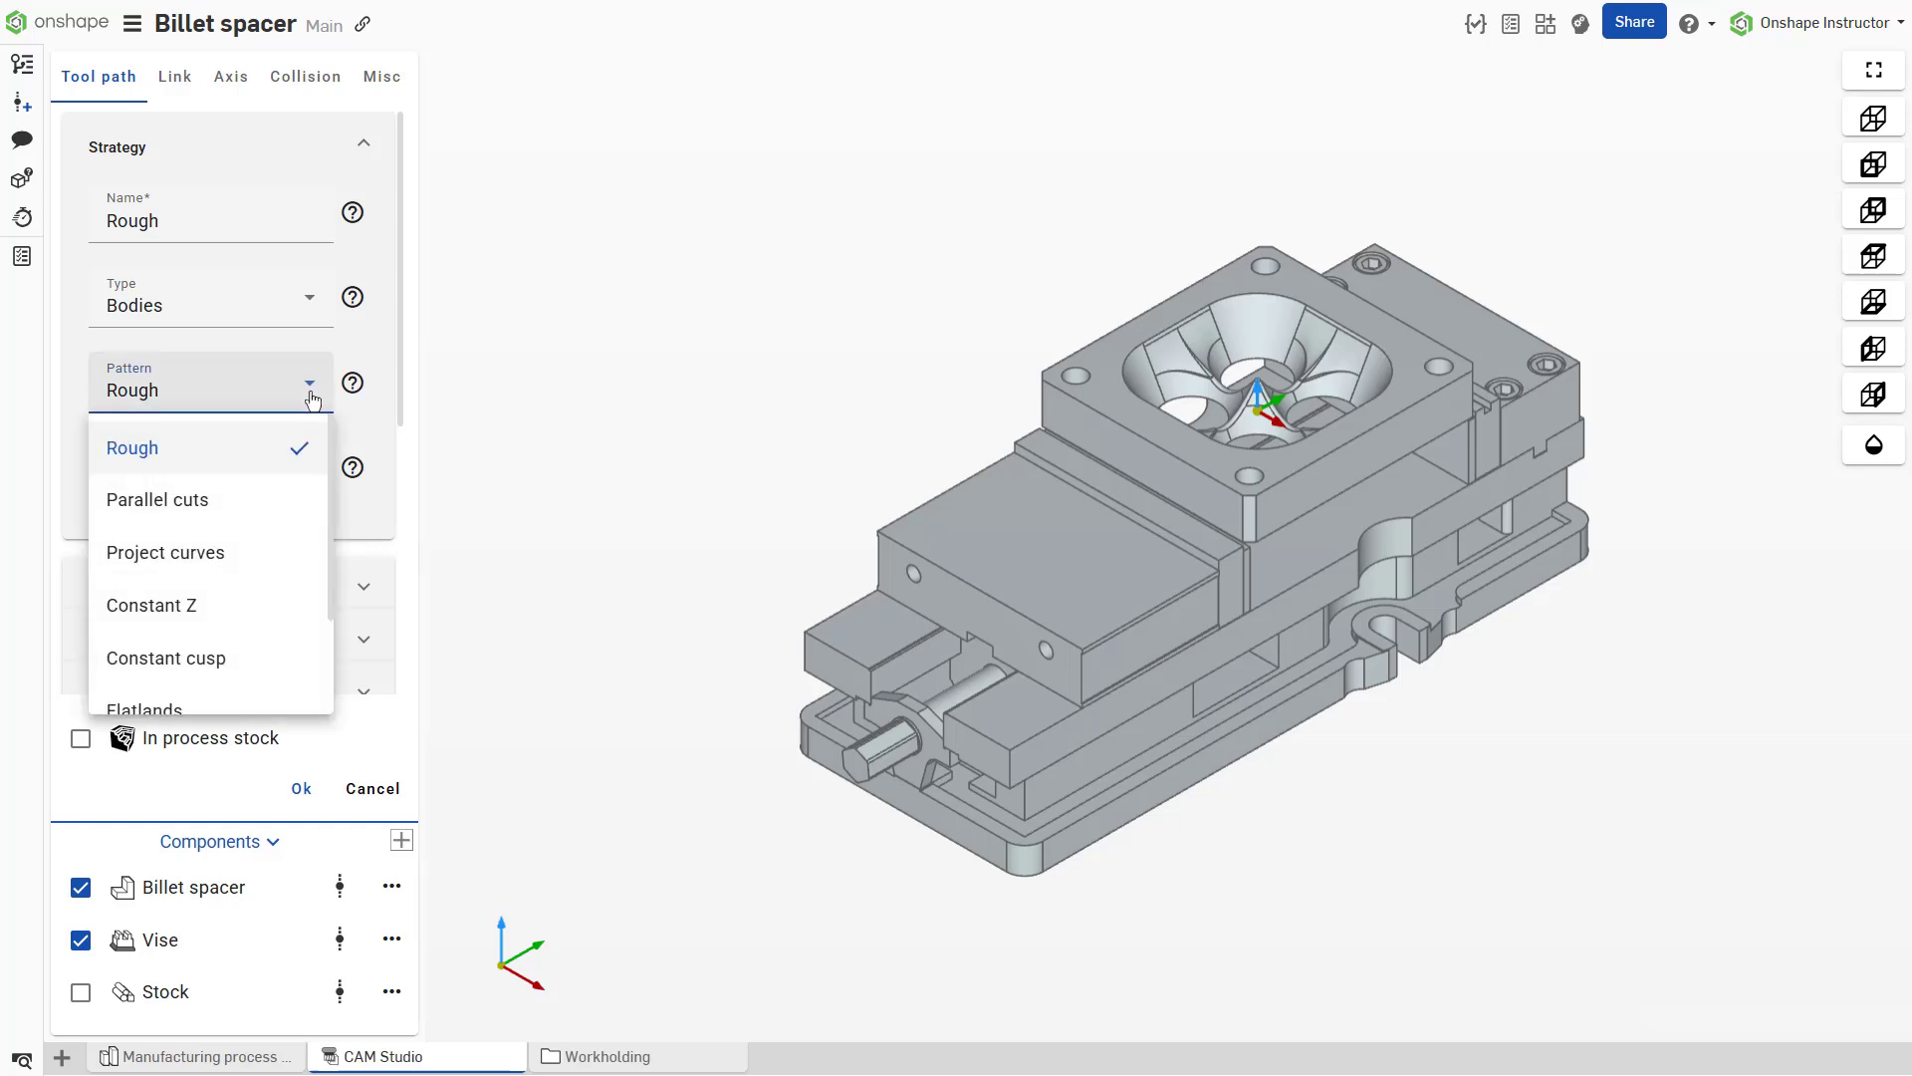
Step: Try the Parallel cuts pattern, renaming the toolpath Parallel cuts
{"action": "left_click", "coordinate": [156, 498]}
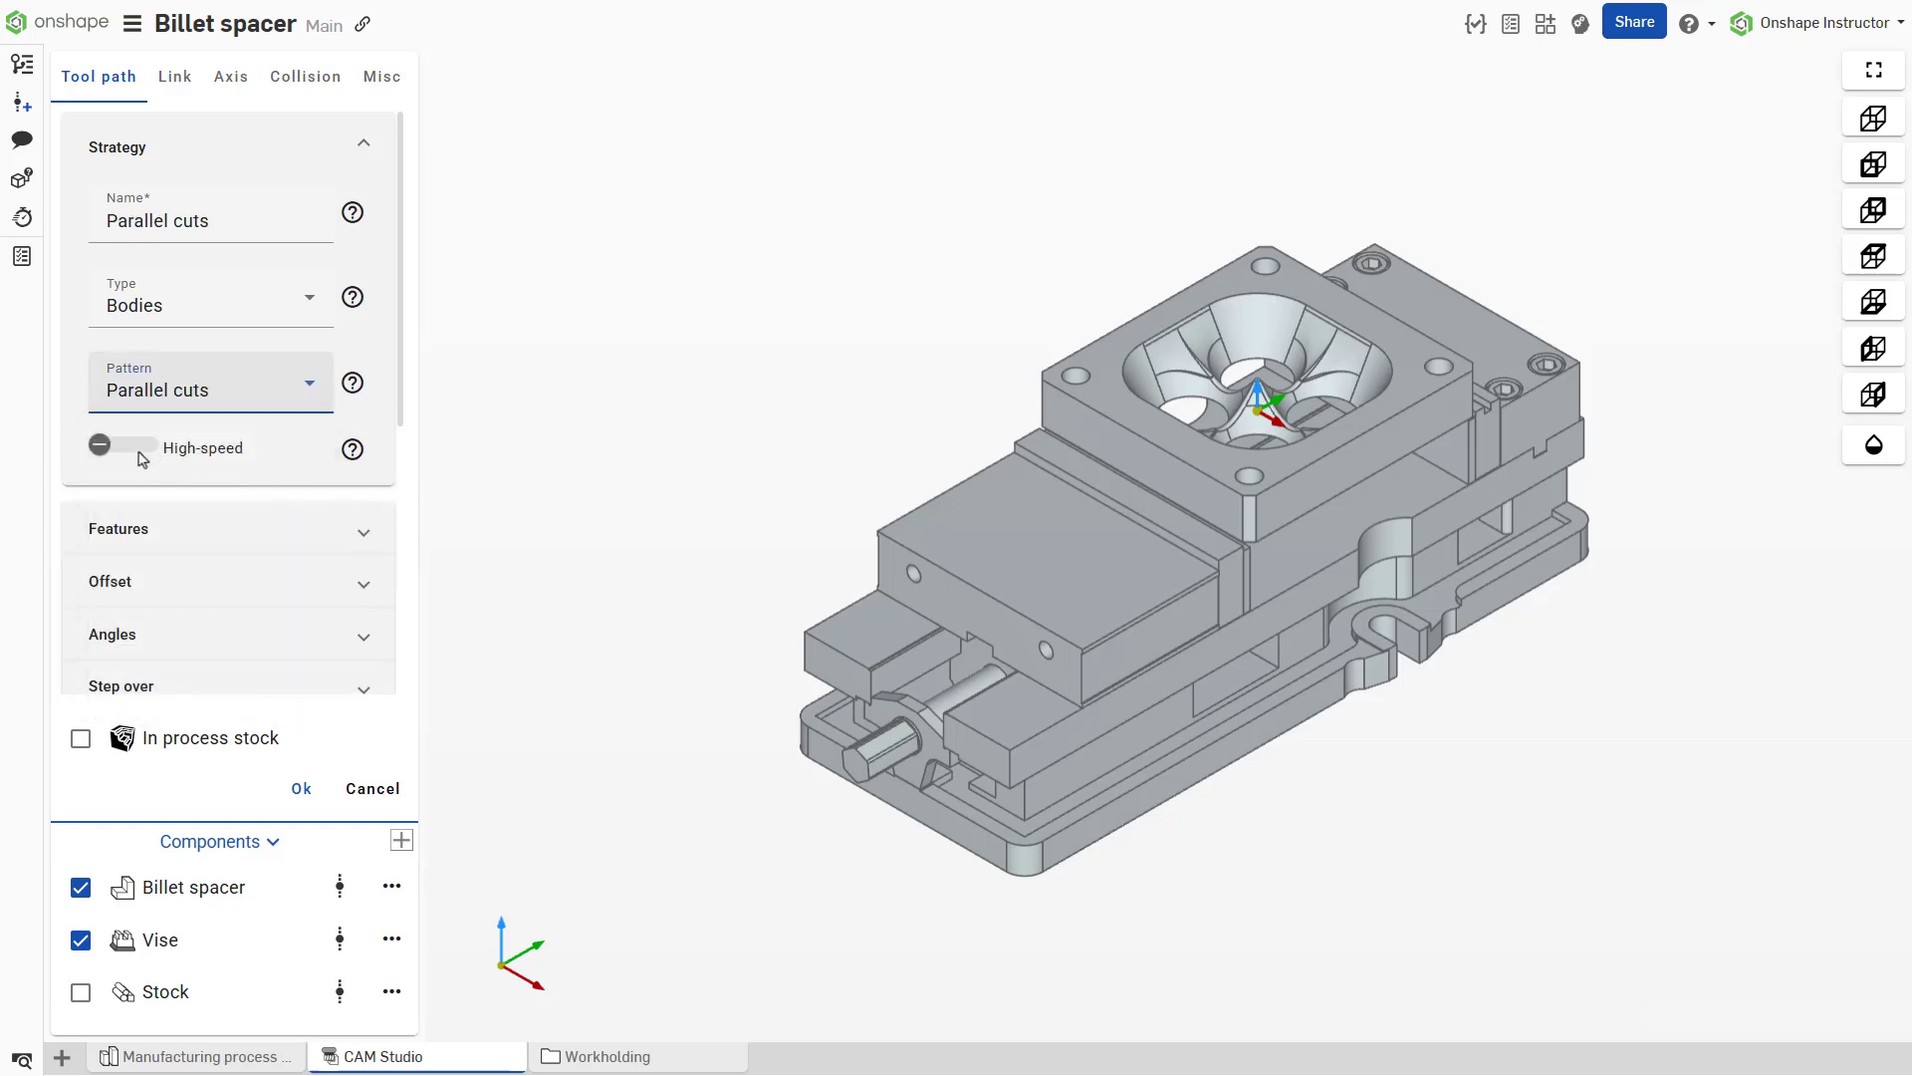
{"action": "left_click", "coordinate": [117, 446]}
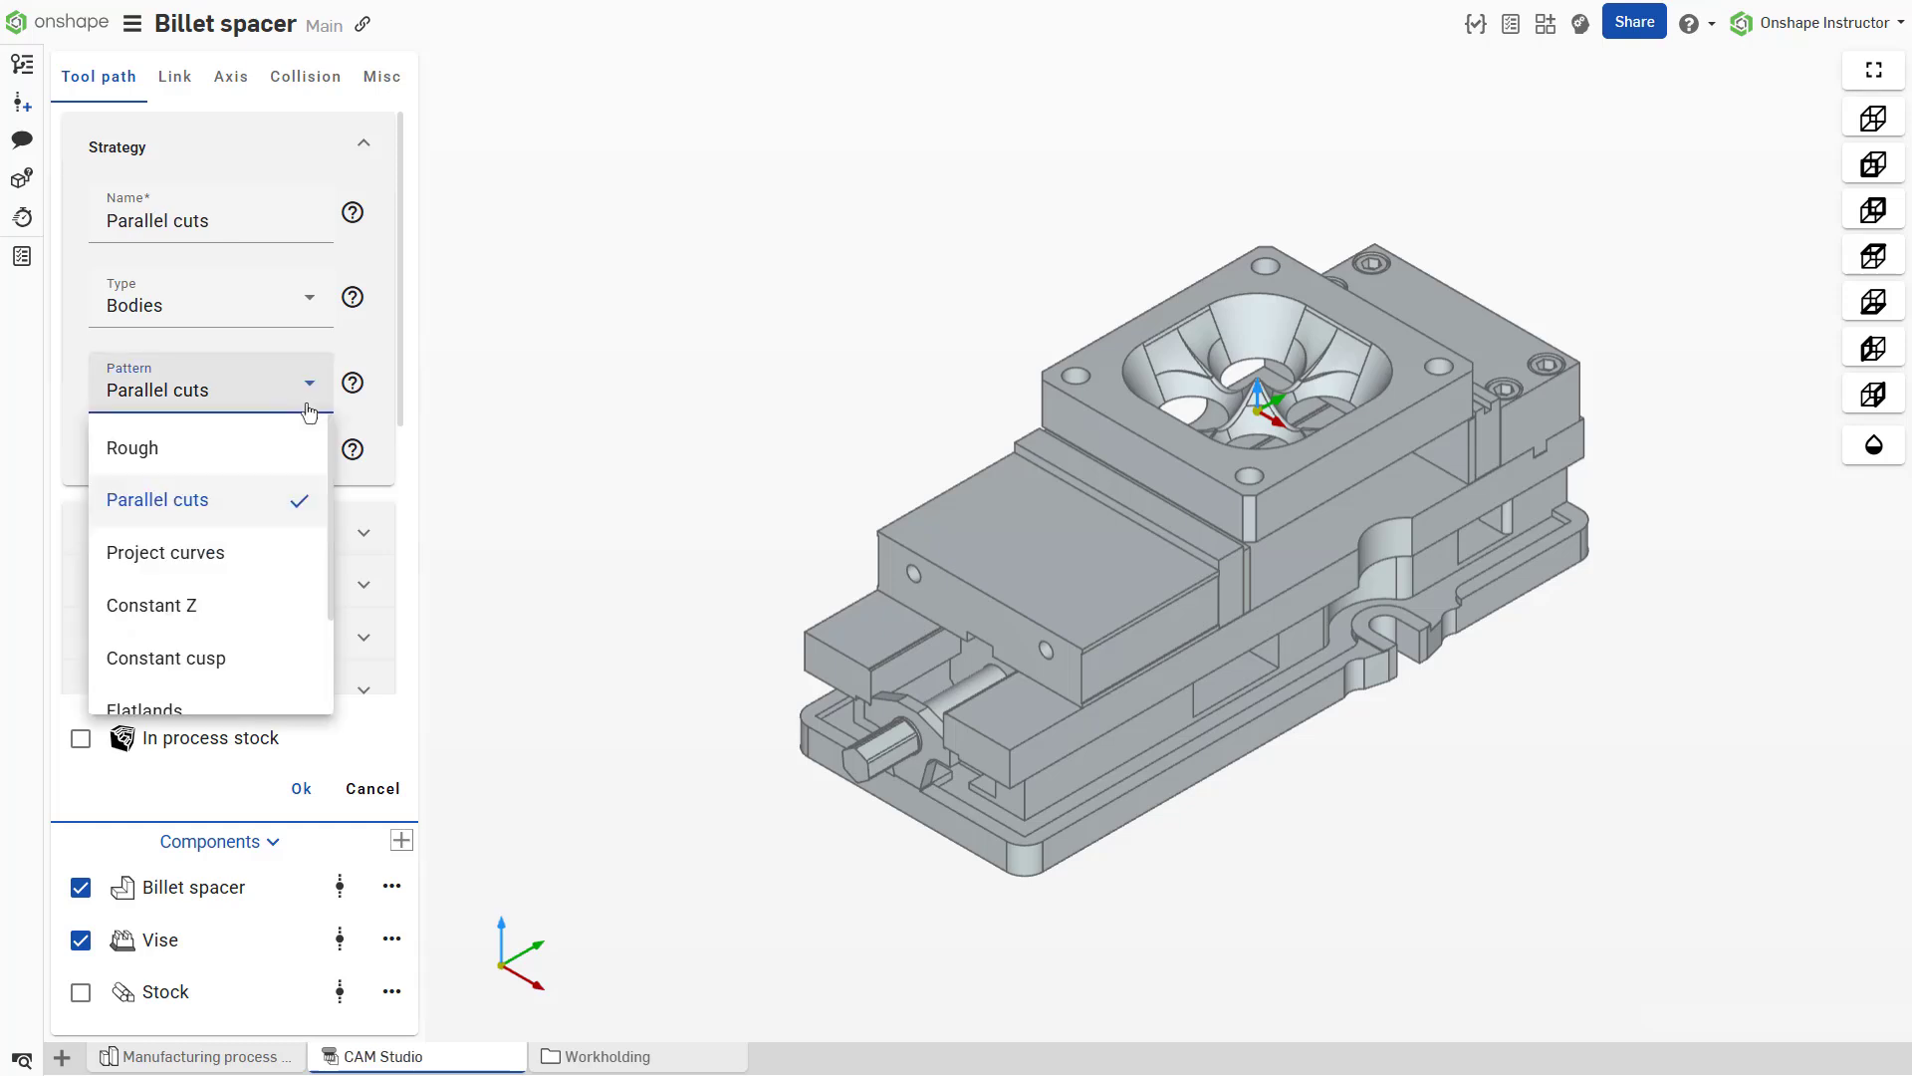
{"action": "left_click", "coordinate": [131, 448]}
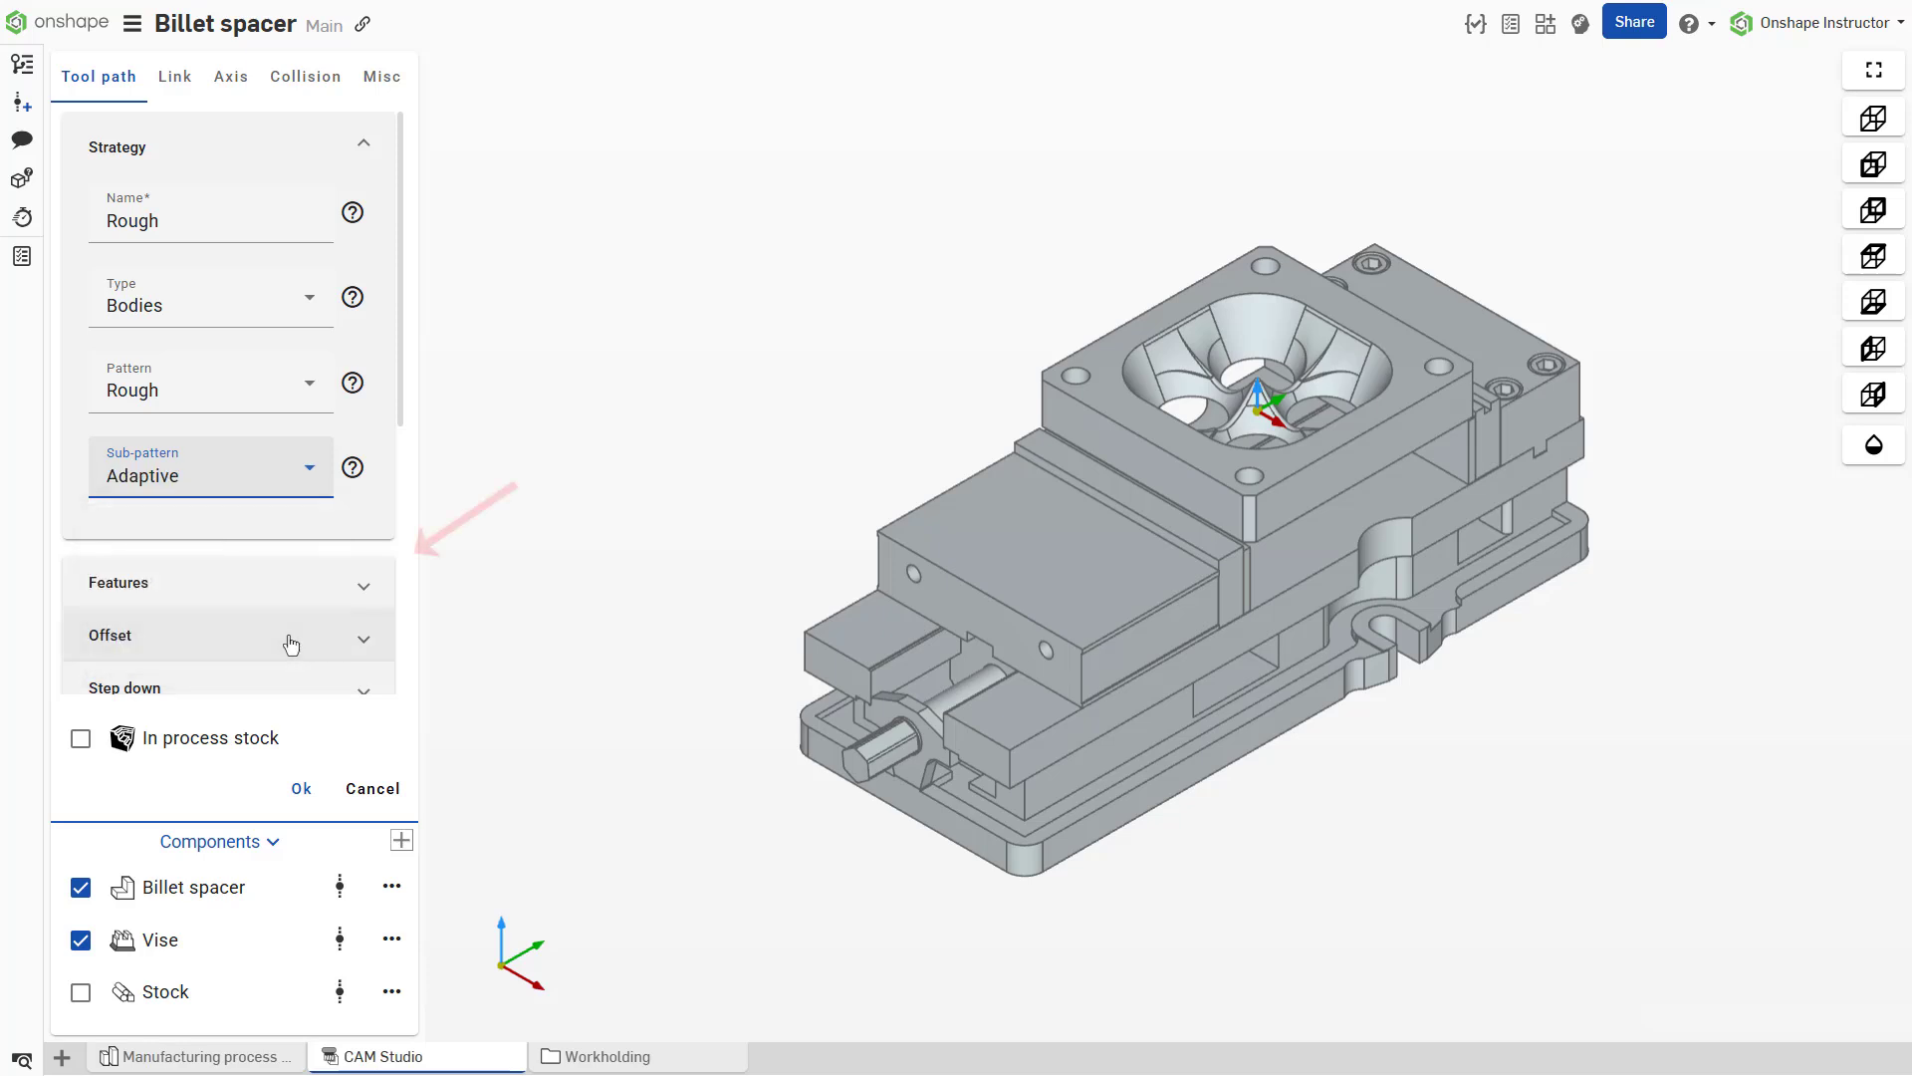
{"action": "mouse_move", "coordinate": [352, 522]}
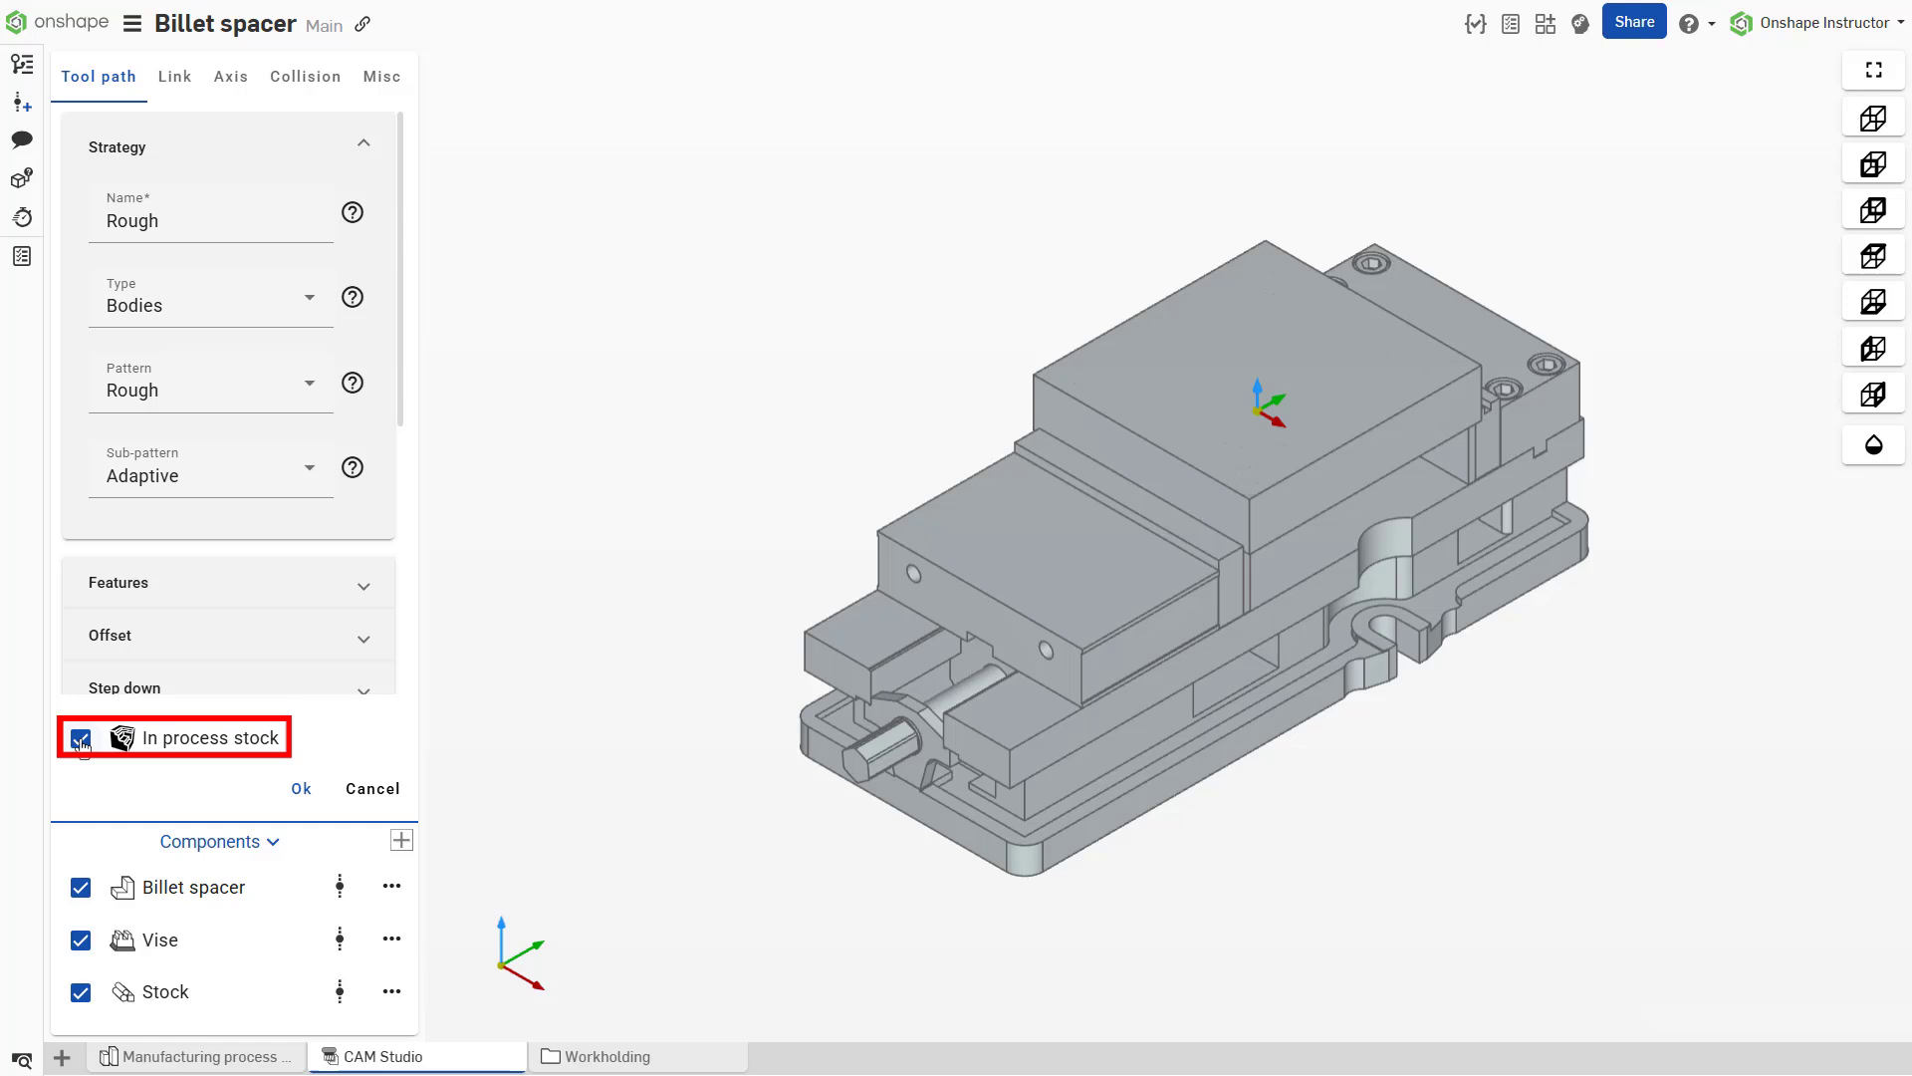
{"action": "mouse_move", "coordinate": [82, 737]}
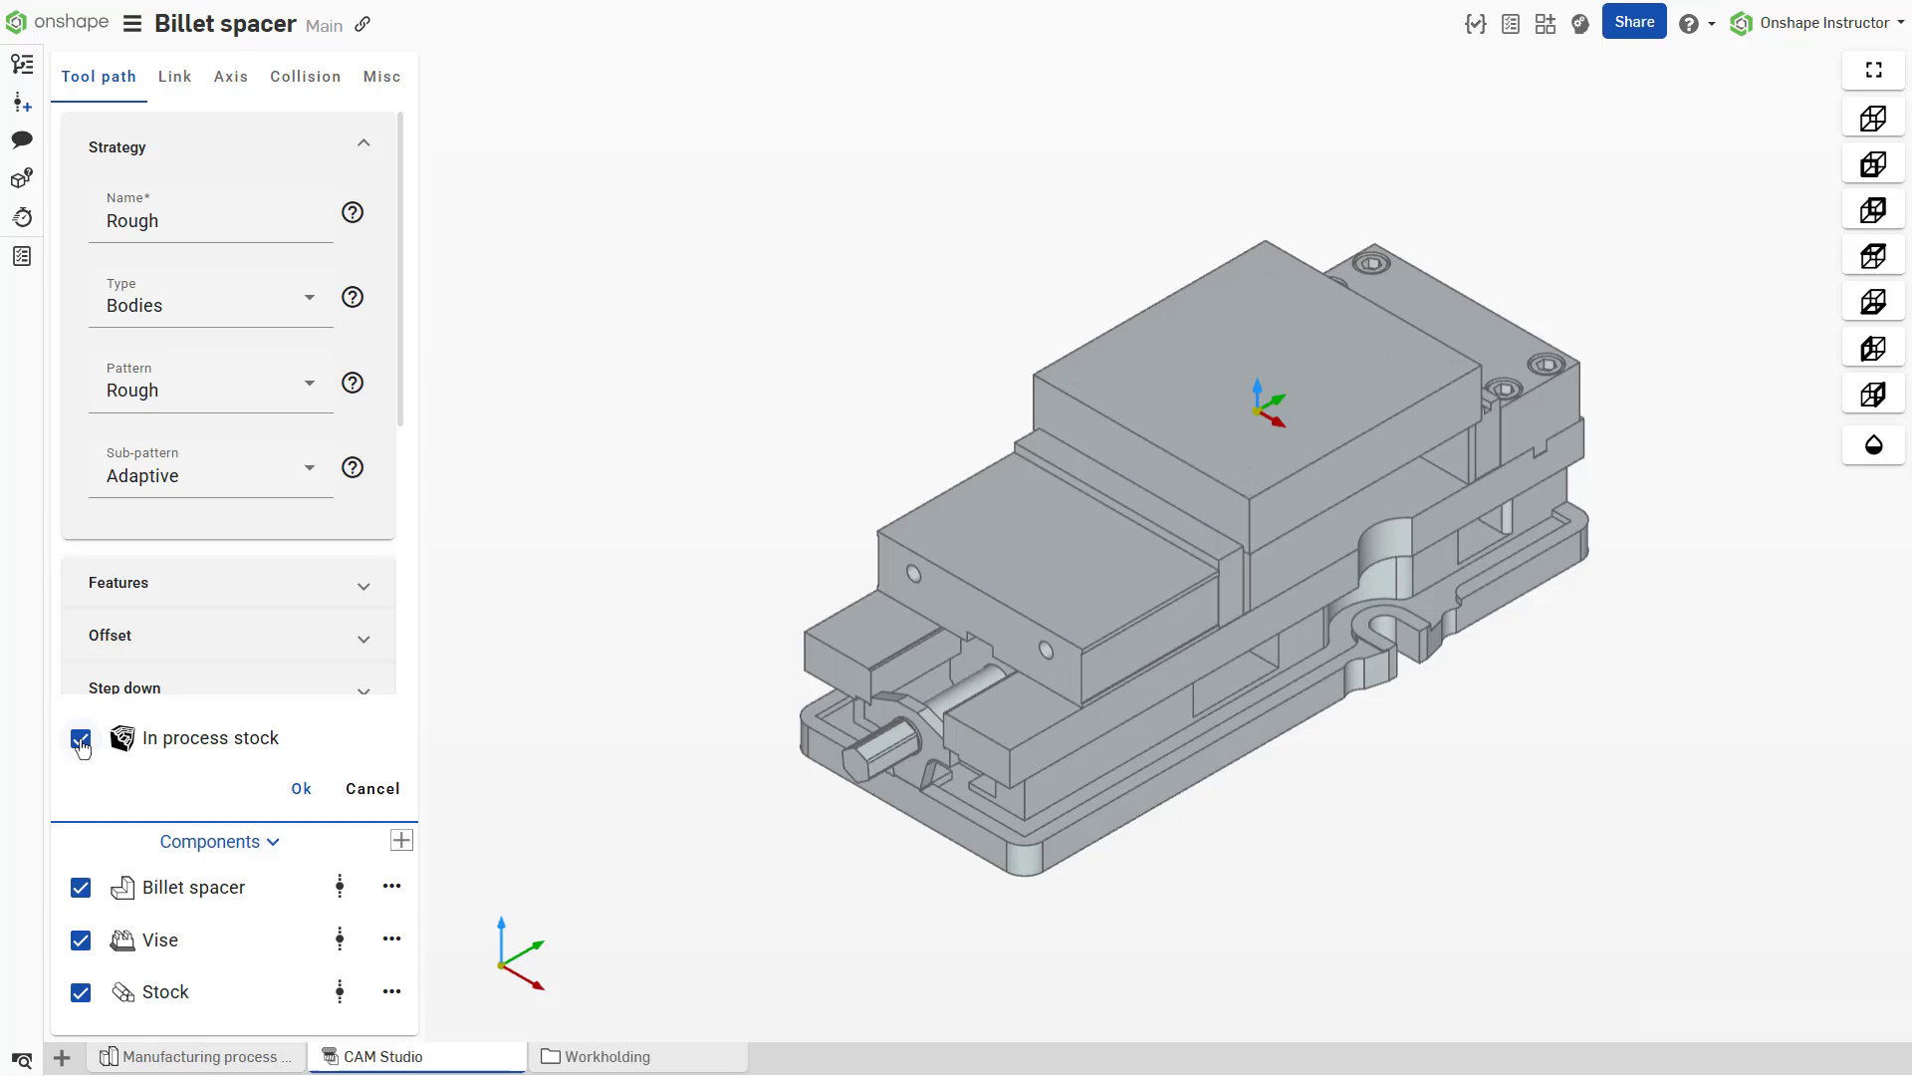
{"action": "left_click", "coordinate": [80, 992]}
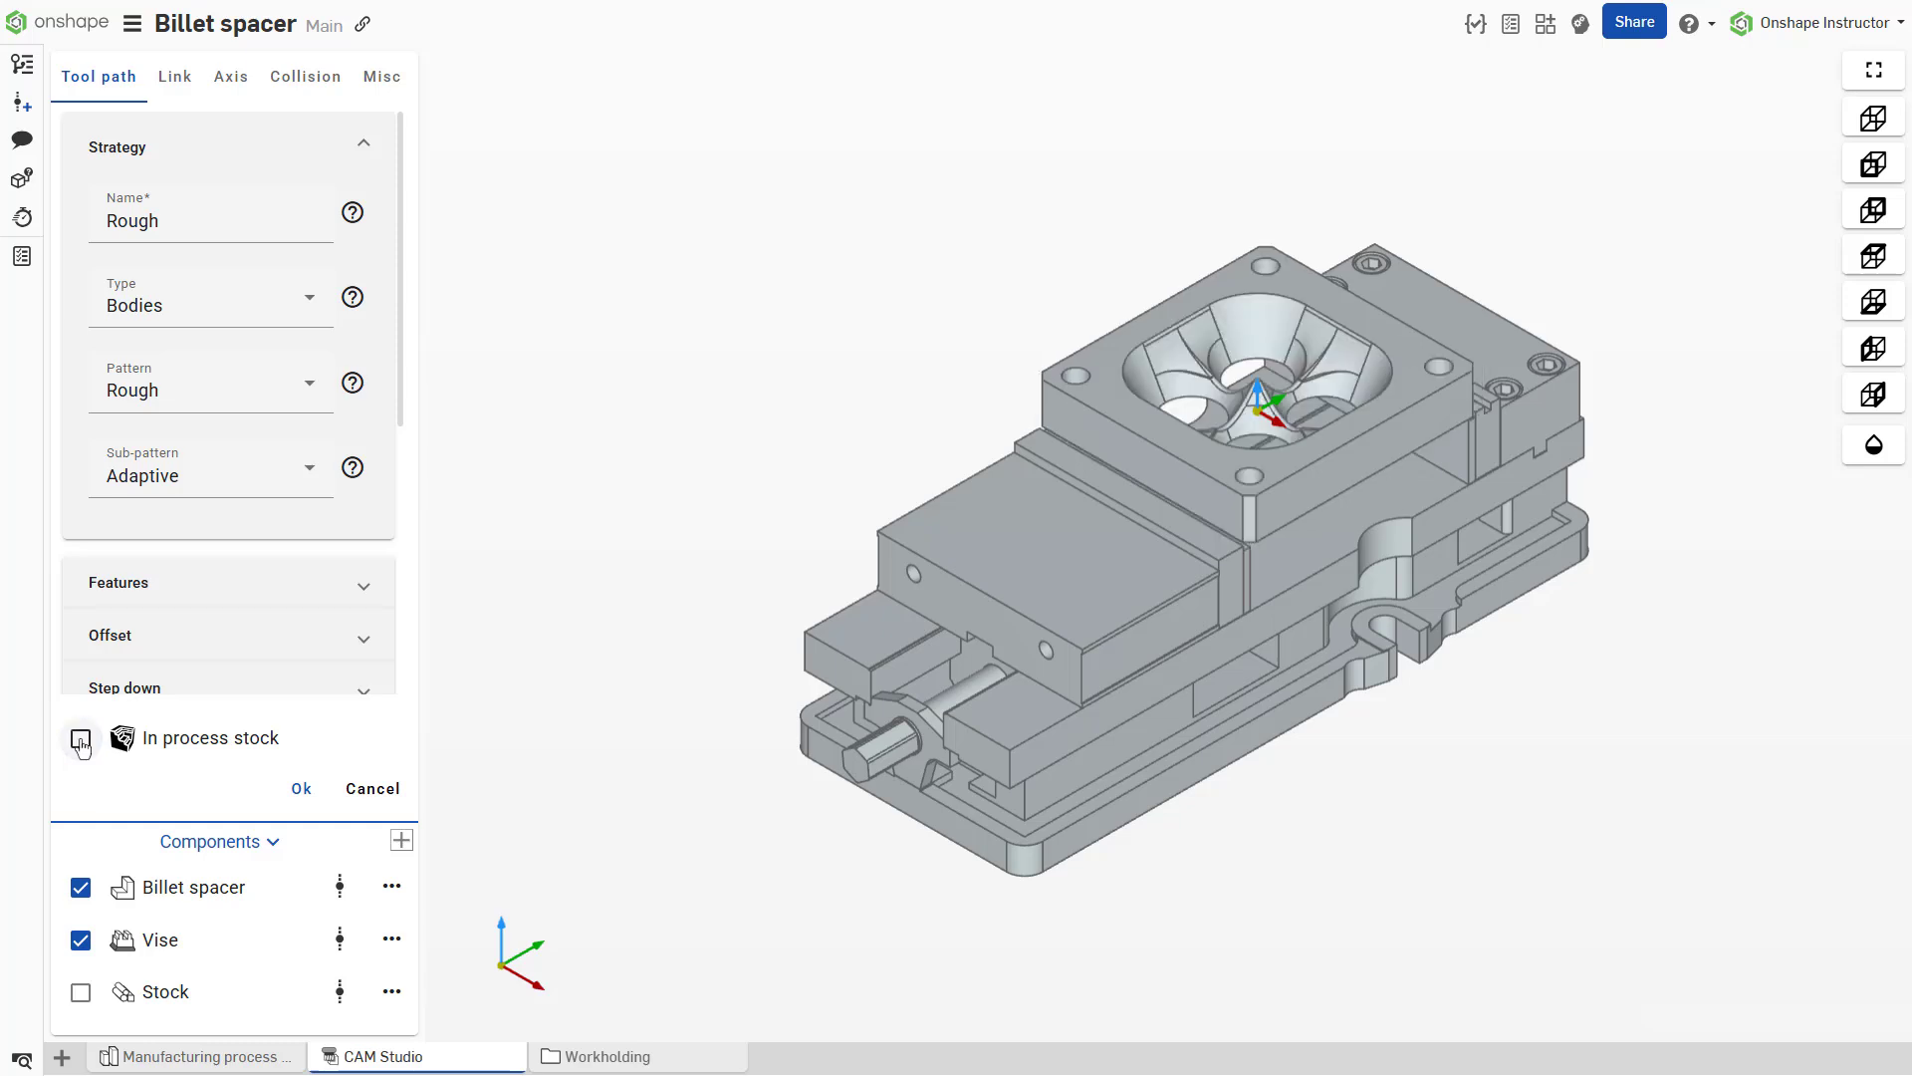
{"action": "left_click", "coordinate": [80, 739]}
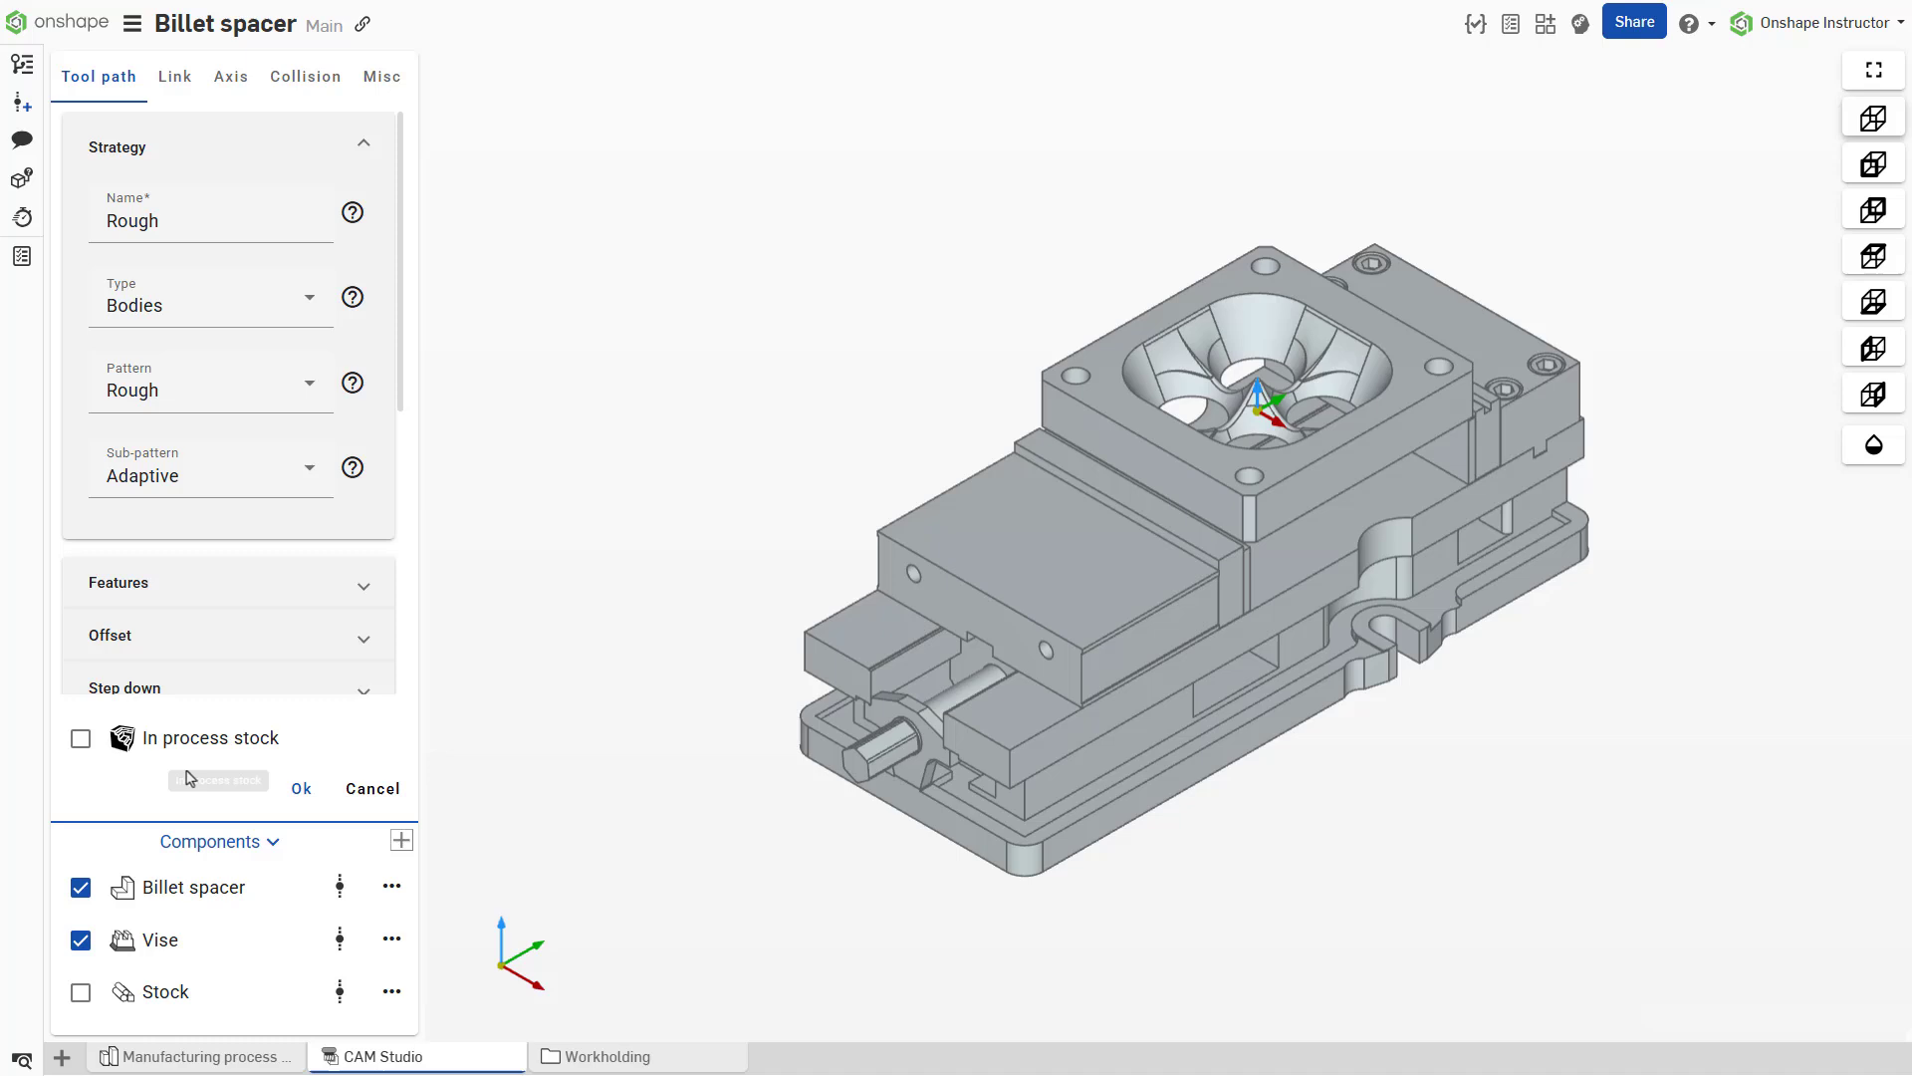
Step: Confirm the Rough adaptive toolpath so it is listed under the D12 ball mill
{"action": "left_click", "coordinate": [370, 789]}
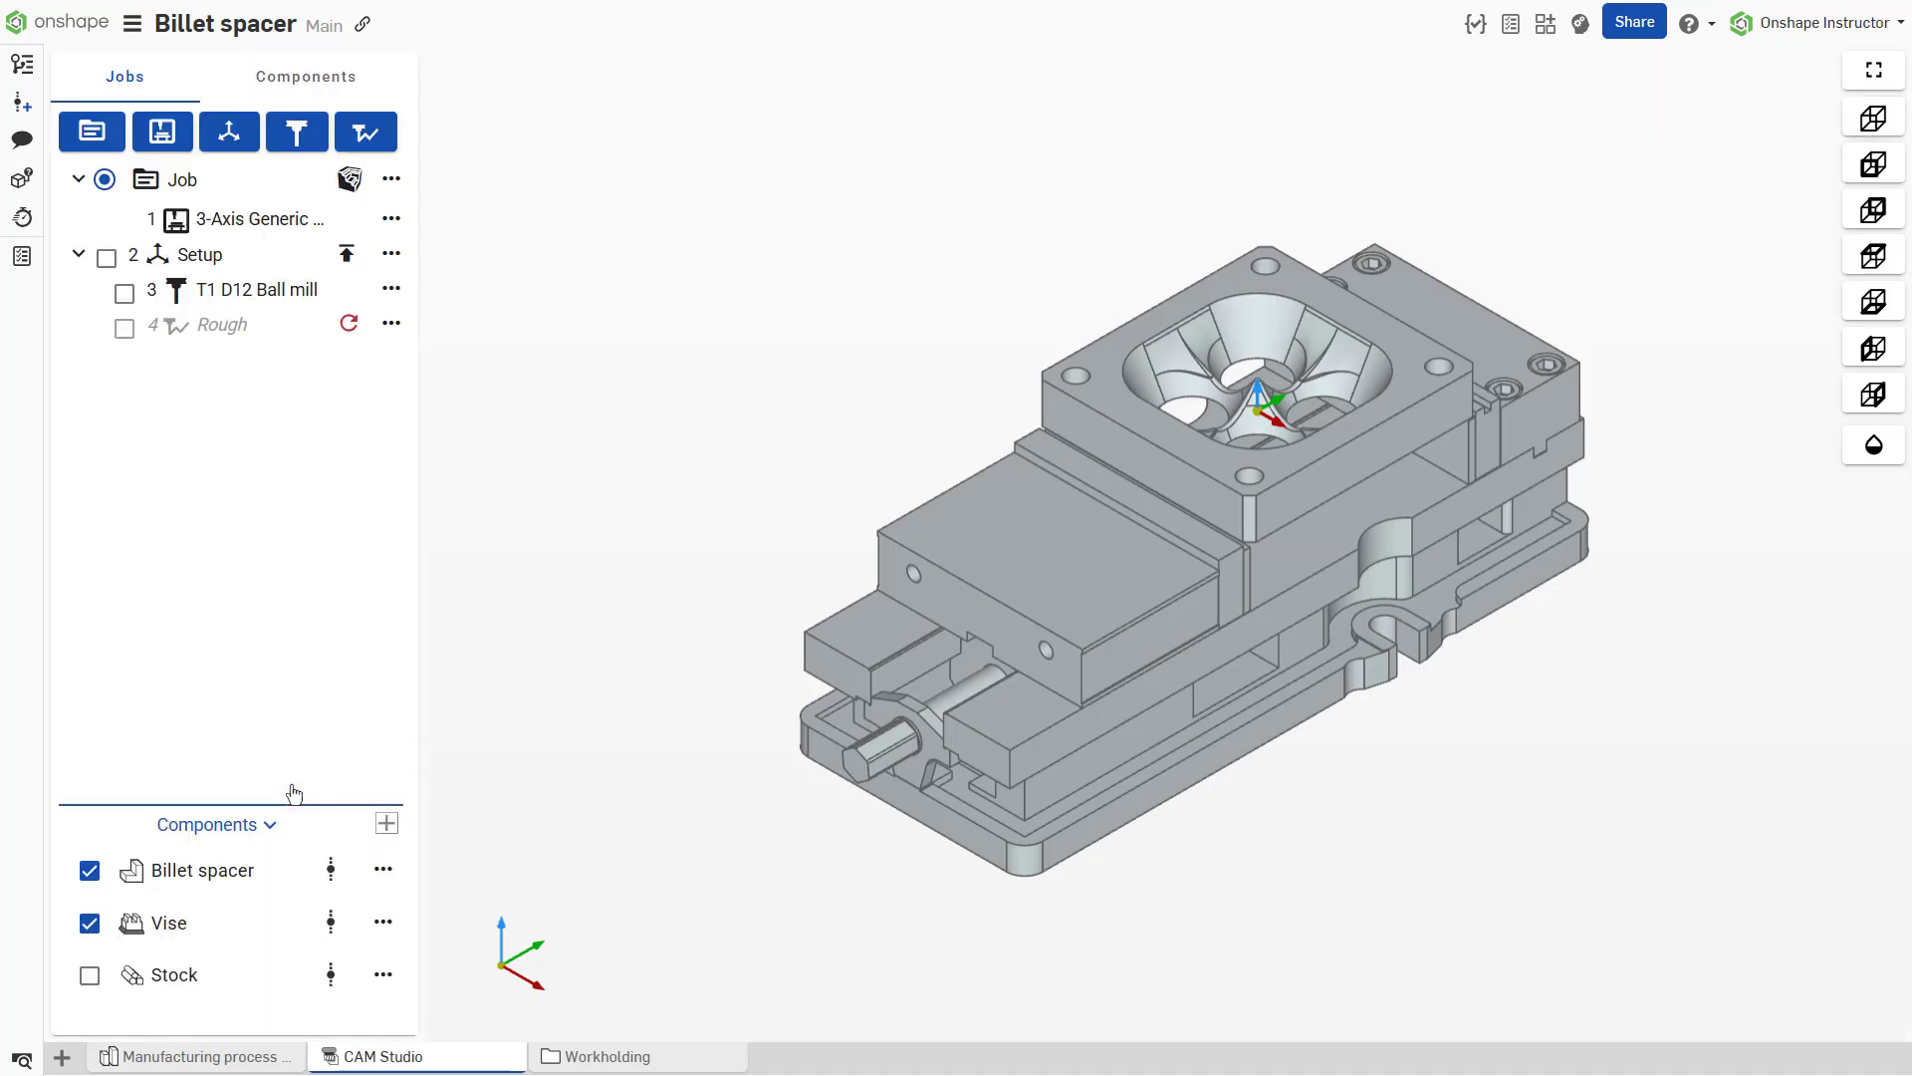
{"action": "mouse_move", "coordinate": [349, 323]}
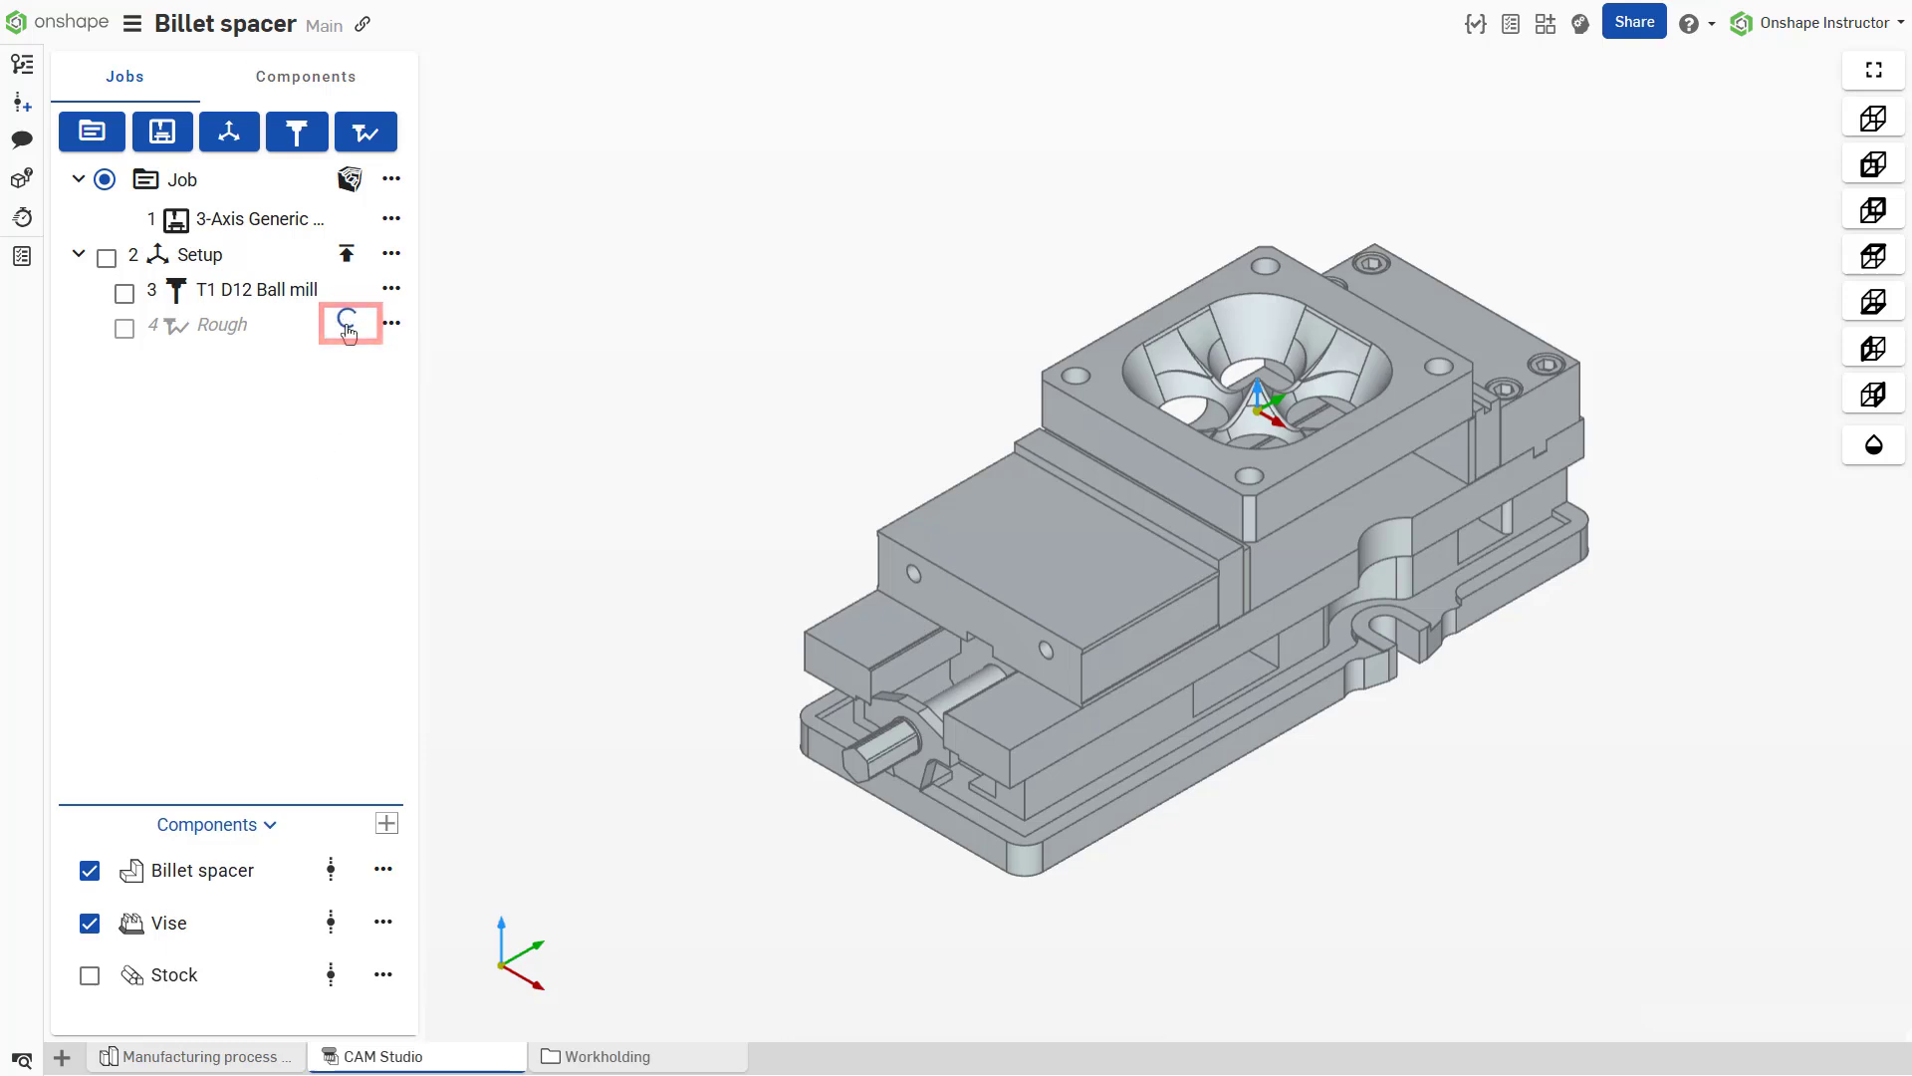
{"action": "mouse_move", "coordinate": [349, 333]}
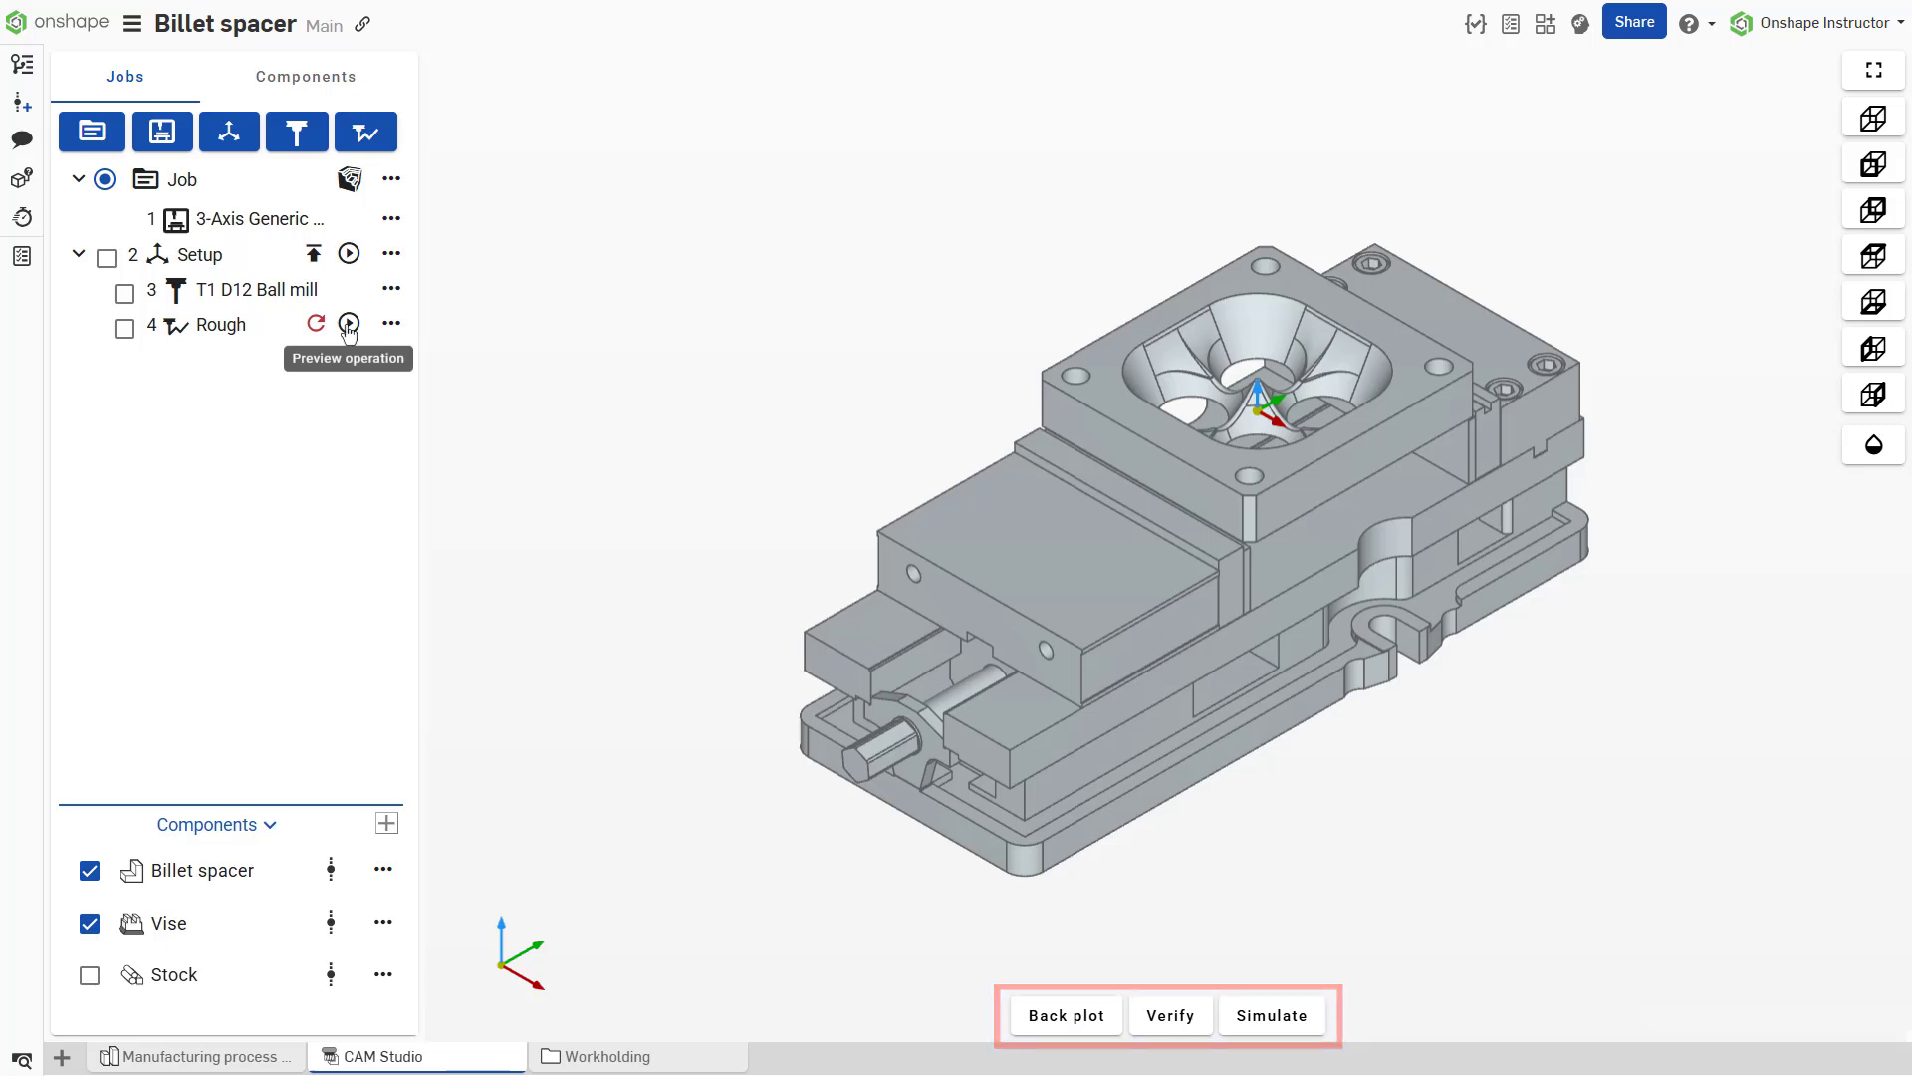
{"action": "mouse_move", "coordinate": [316, 323]}
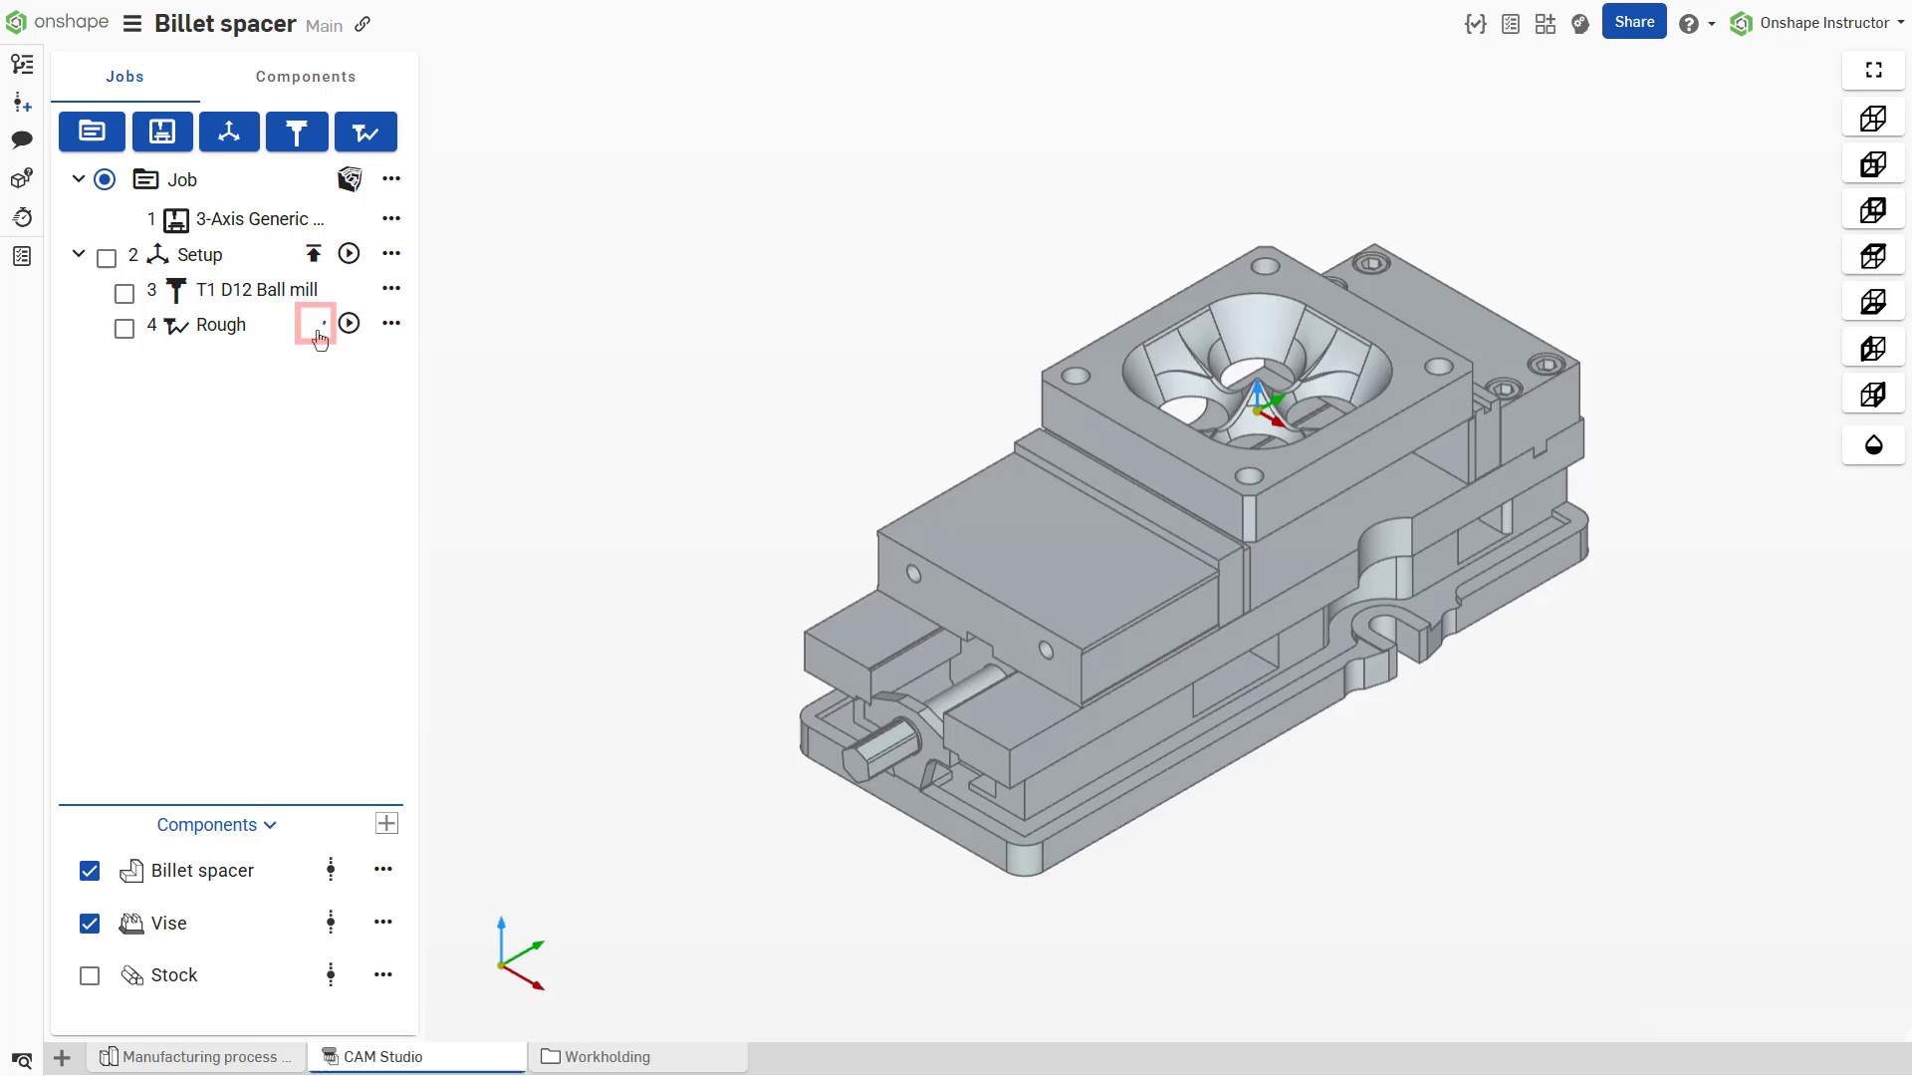
{"action": "mouse_move", "coordinate": [315, 323]}
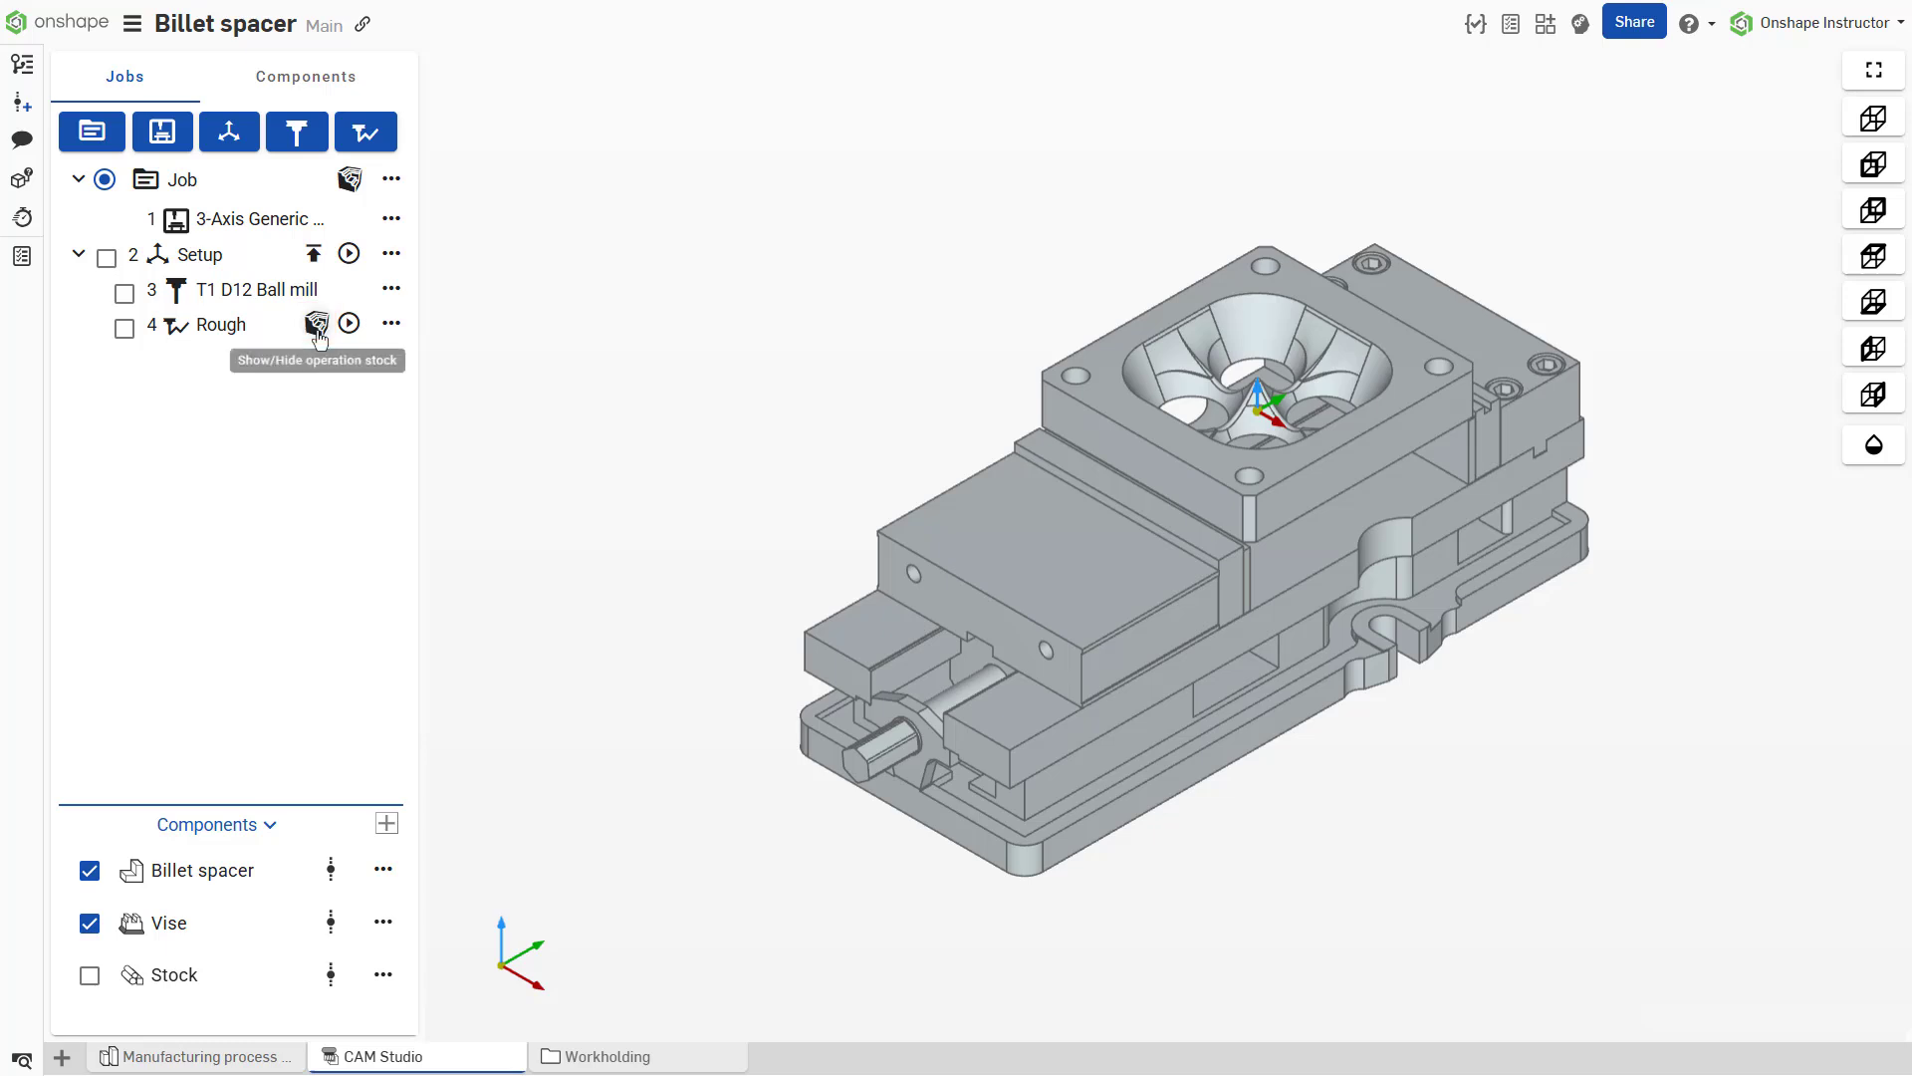
{"action": "left_click", "coordinate": [317, 322]}
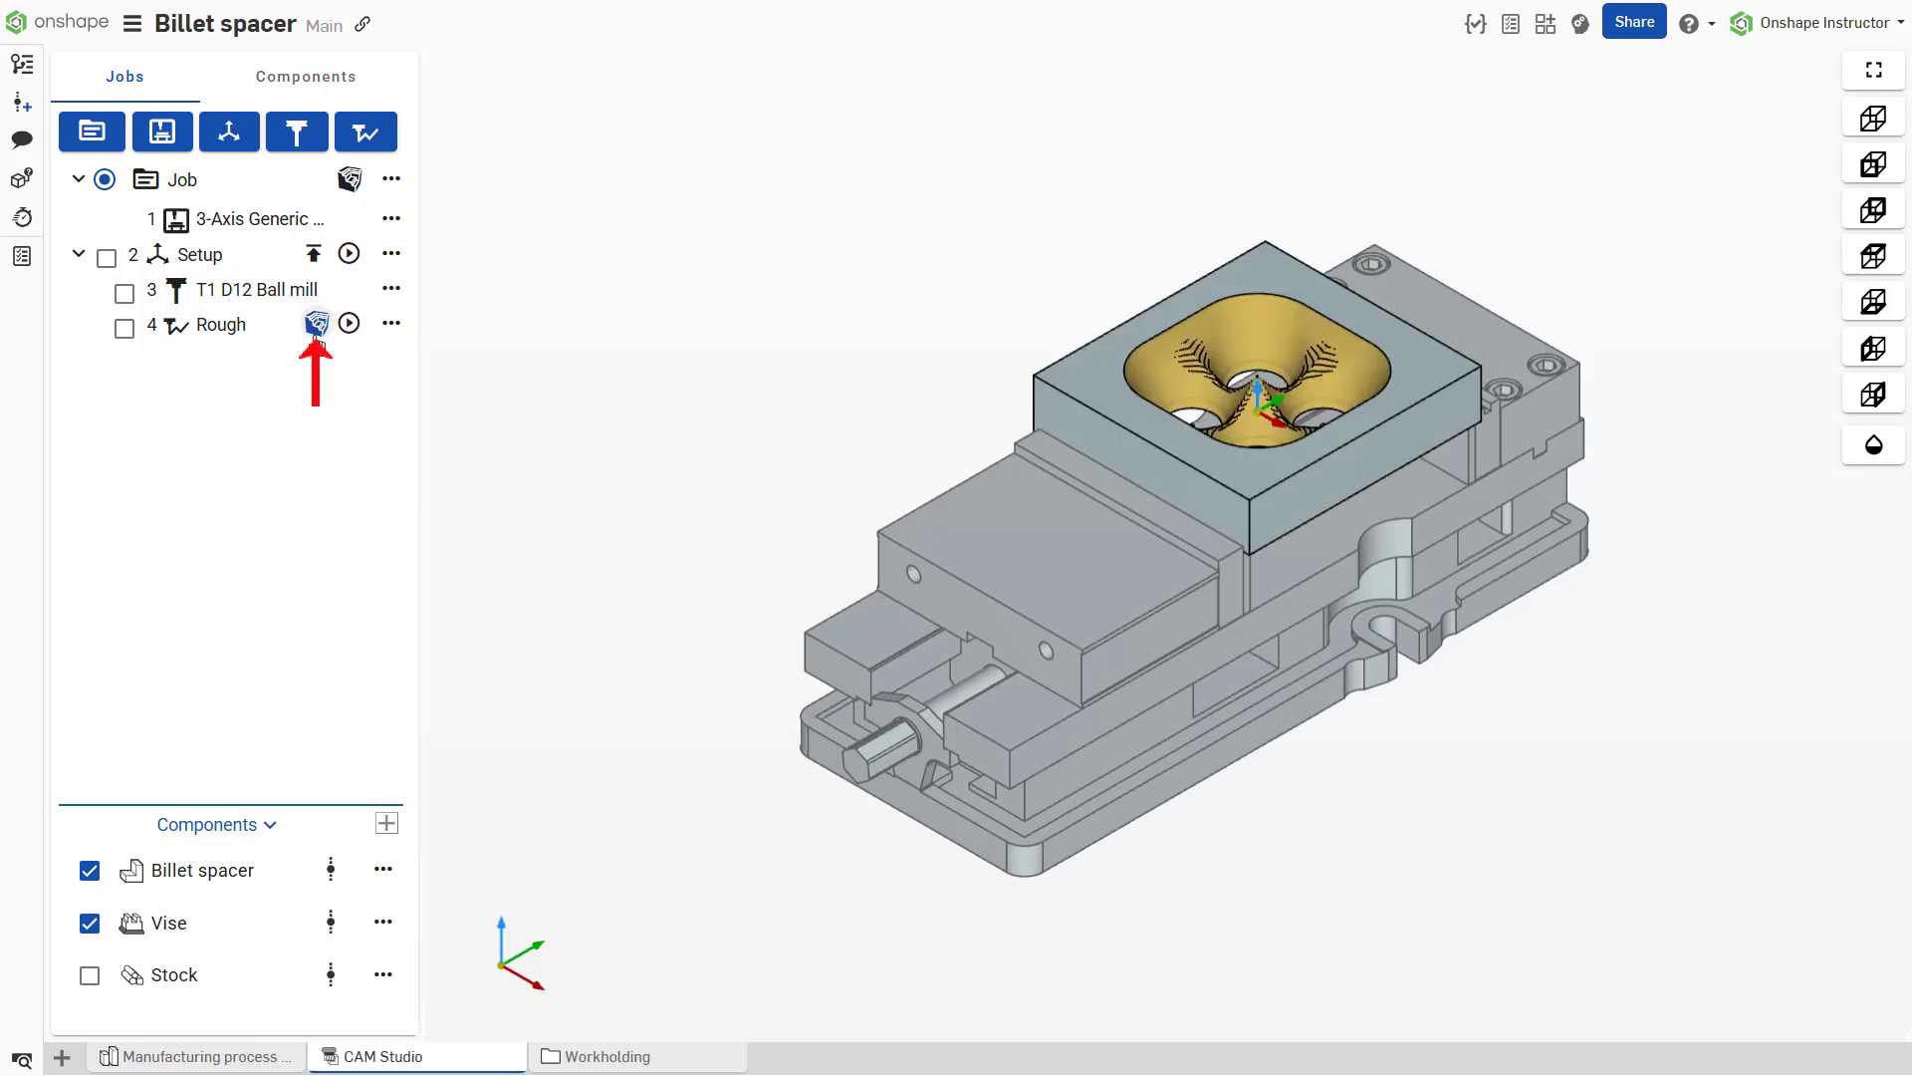
{"action": "left_click", "coordinate": [315, 325]}
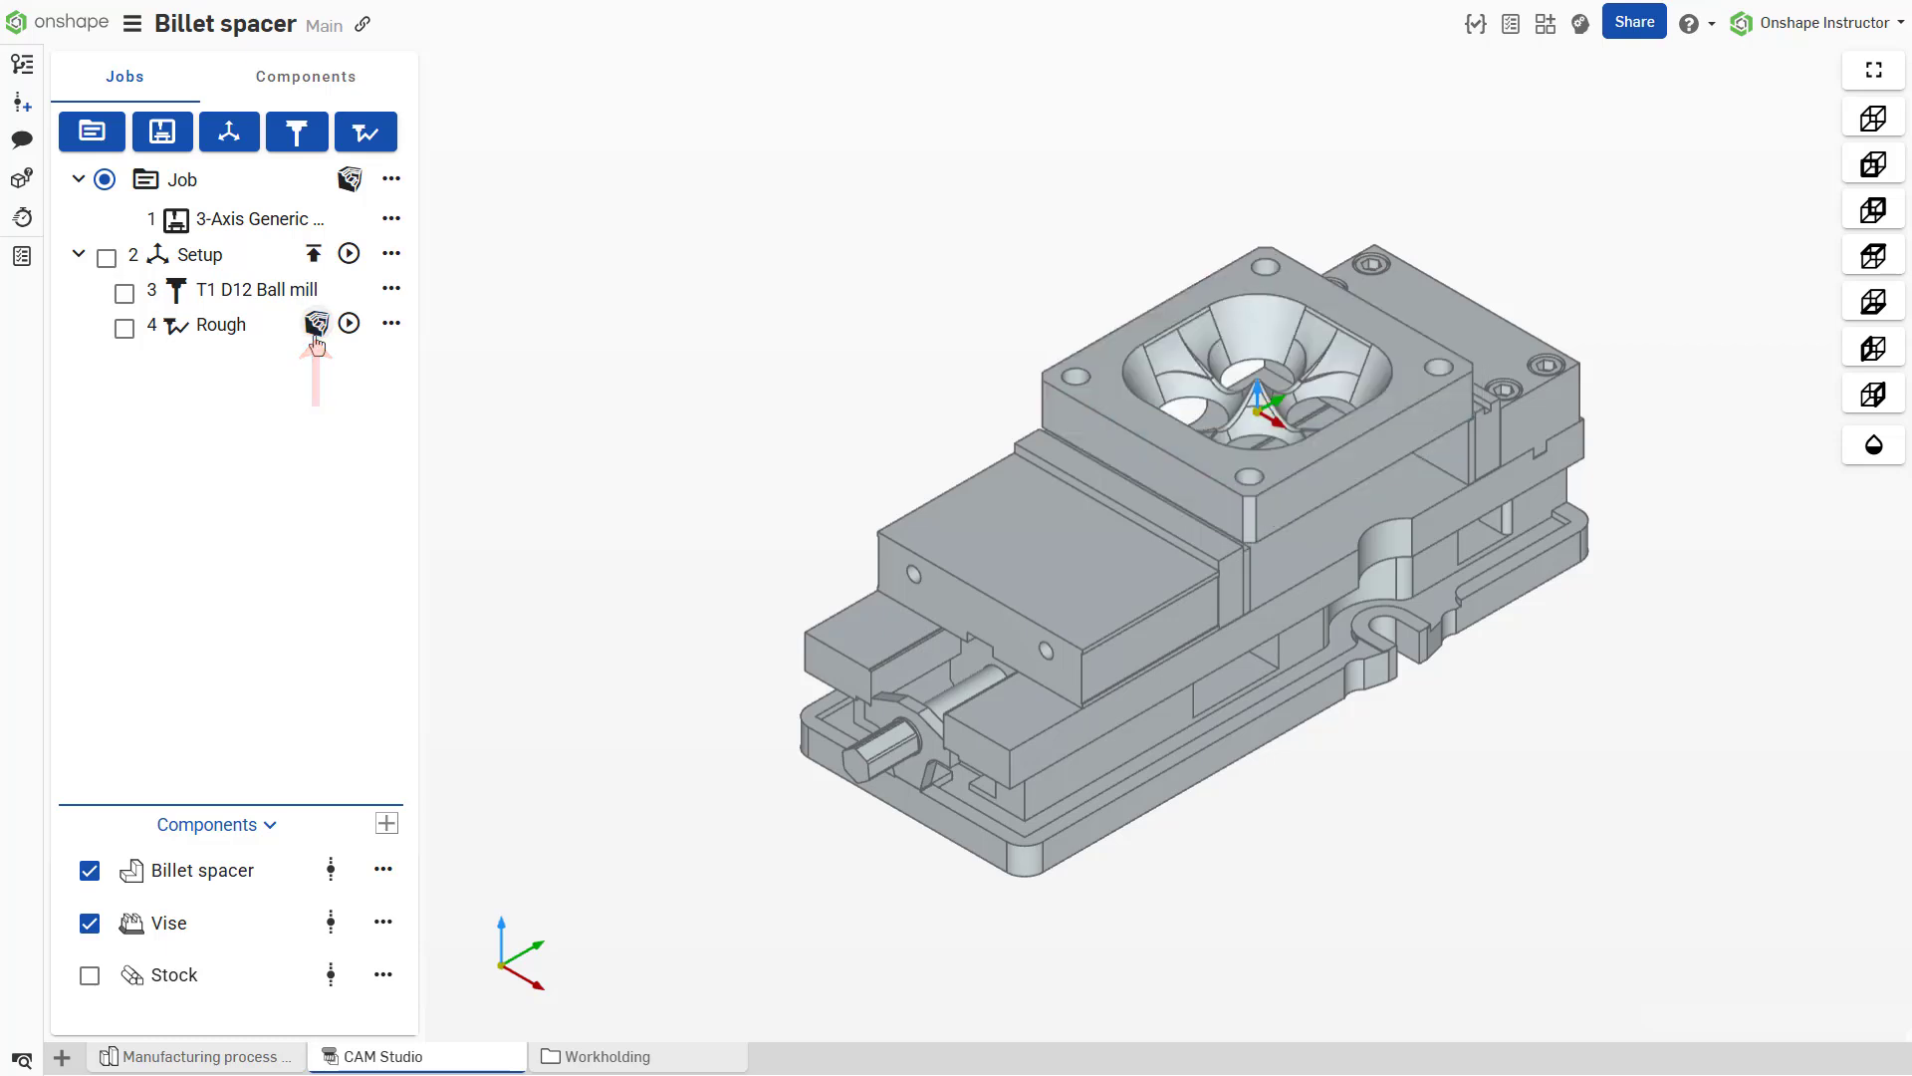
{"action": "left_click", "coordinate": [124, 329]}
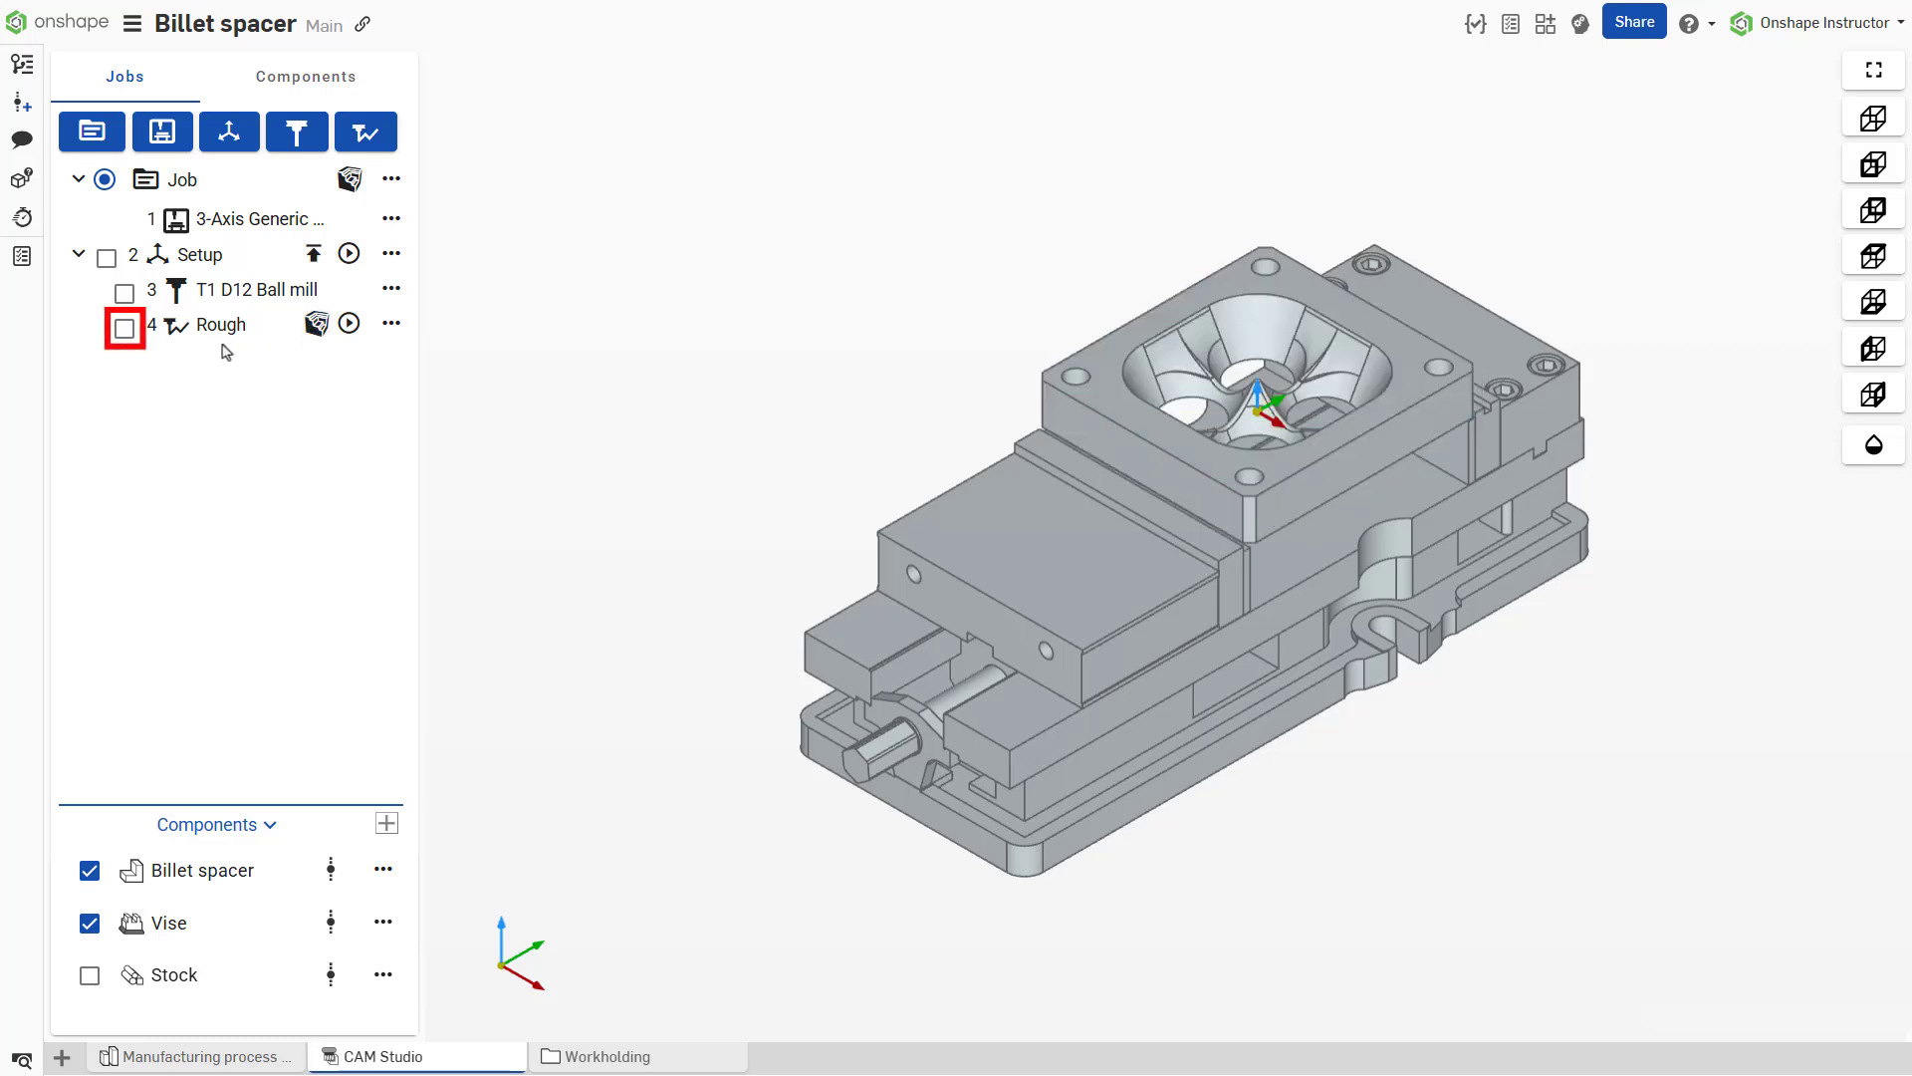
Step: Show and hide the Rough toolpath lines, then bring up the Rough operation's actions menu
{"action": "left_click", "coordinate": [123, 329]}
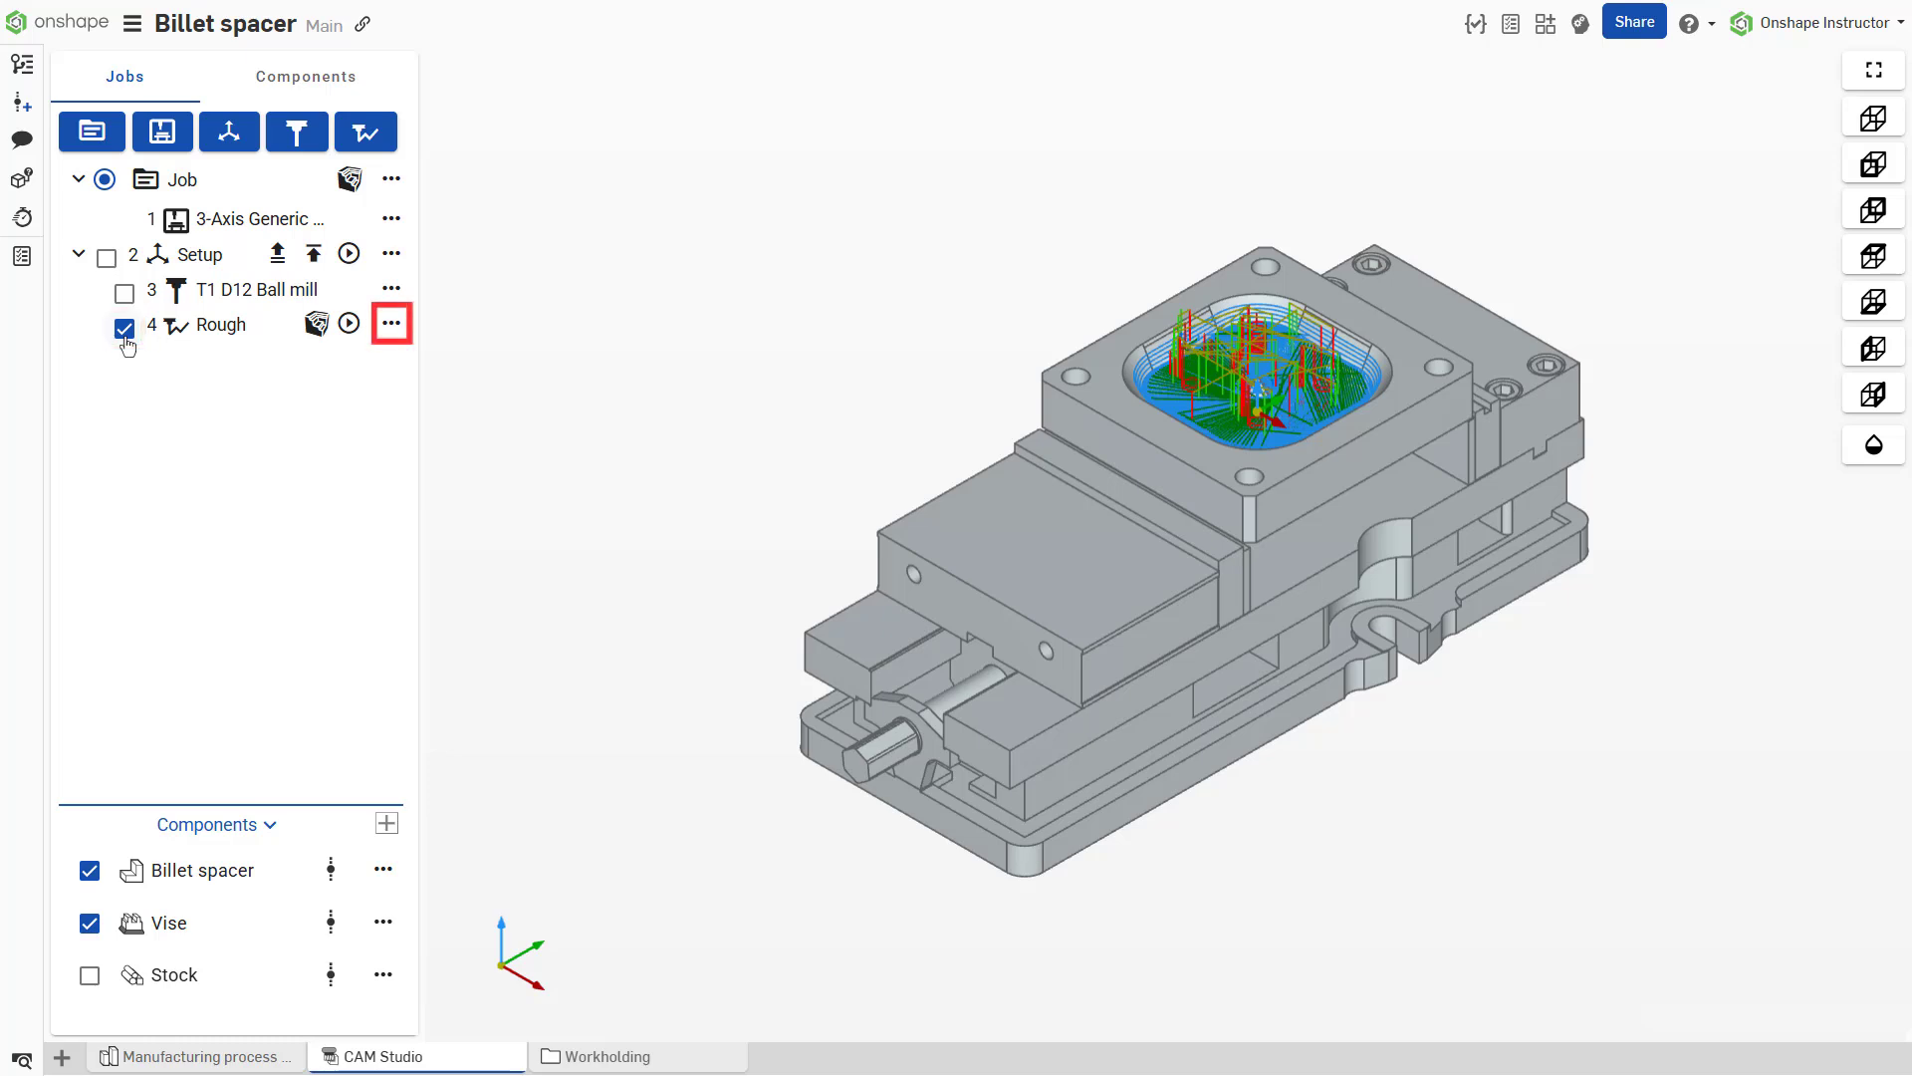
{"action": "left_click", "coordinate": [123, 329]}
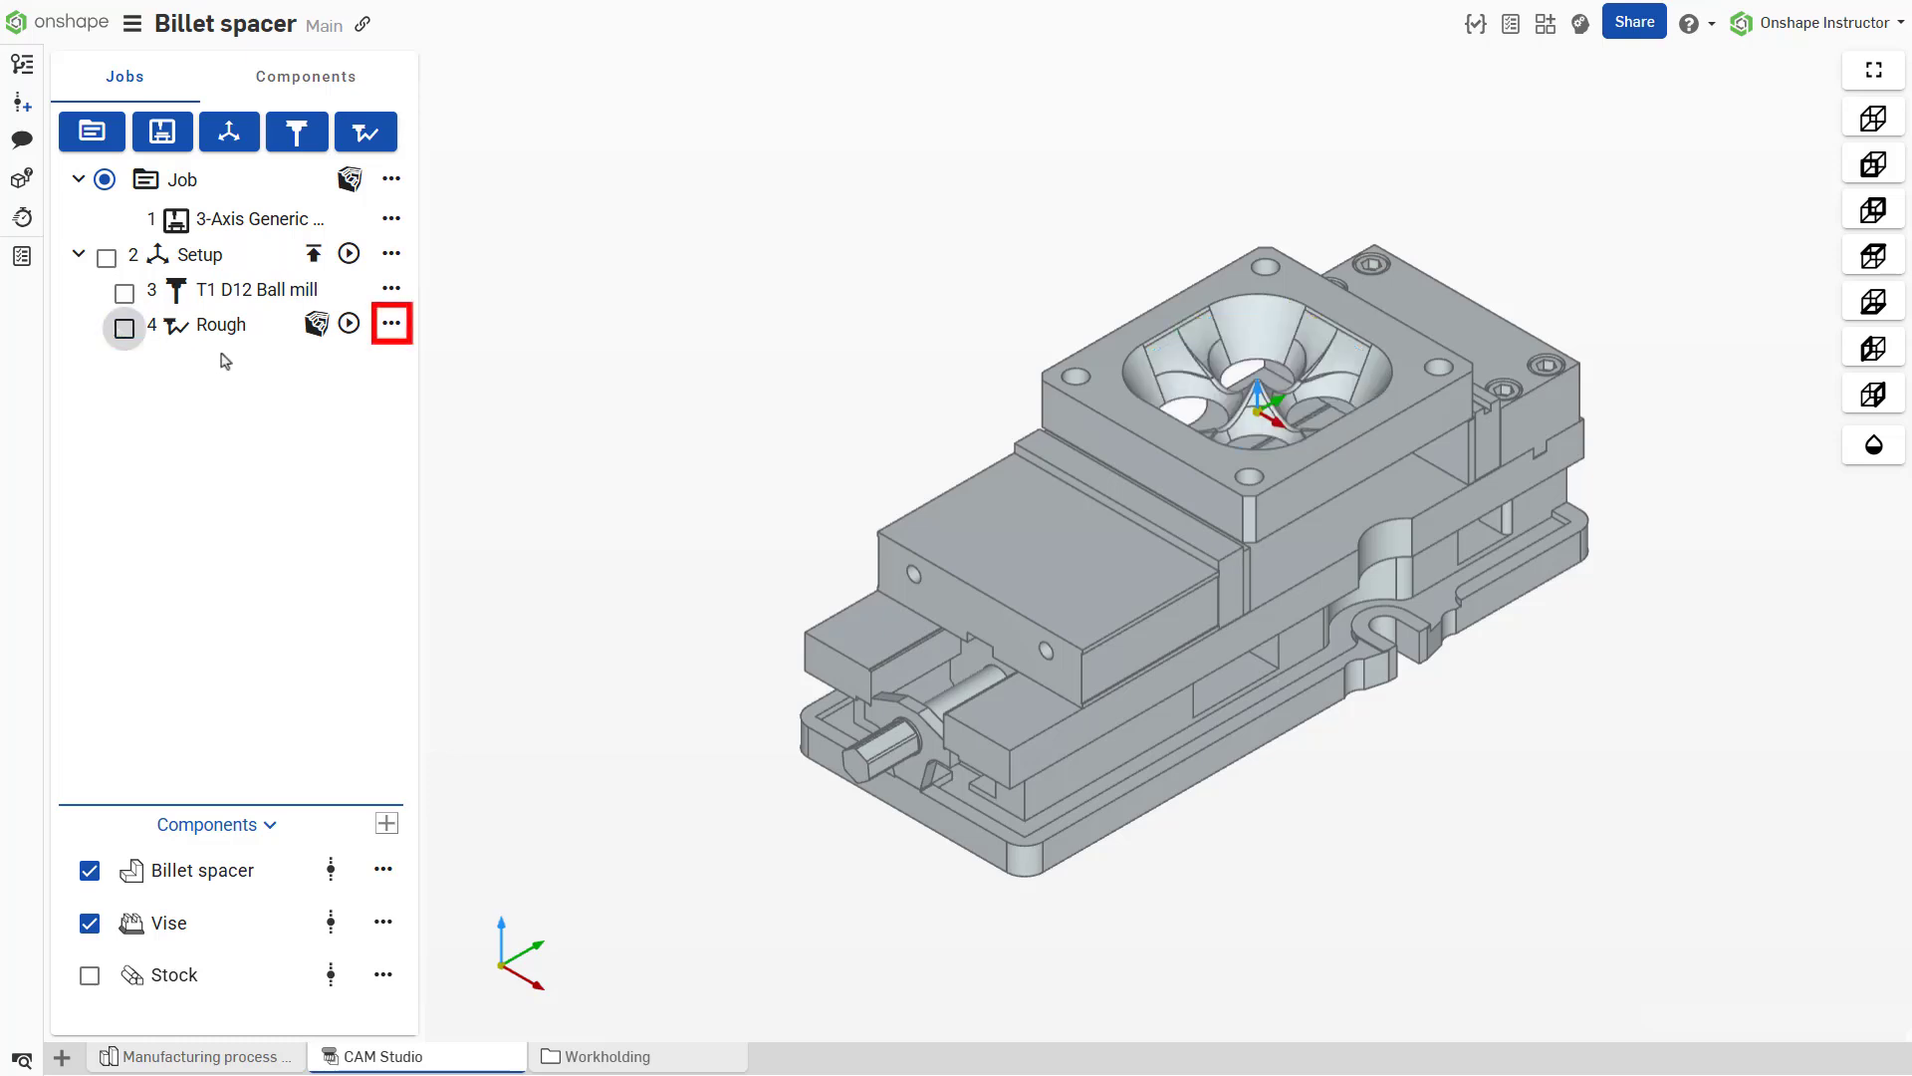
{"action": "left_click", "coordinate": [390, 322]}
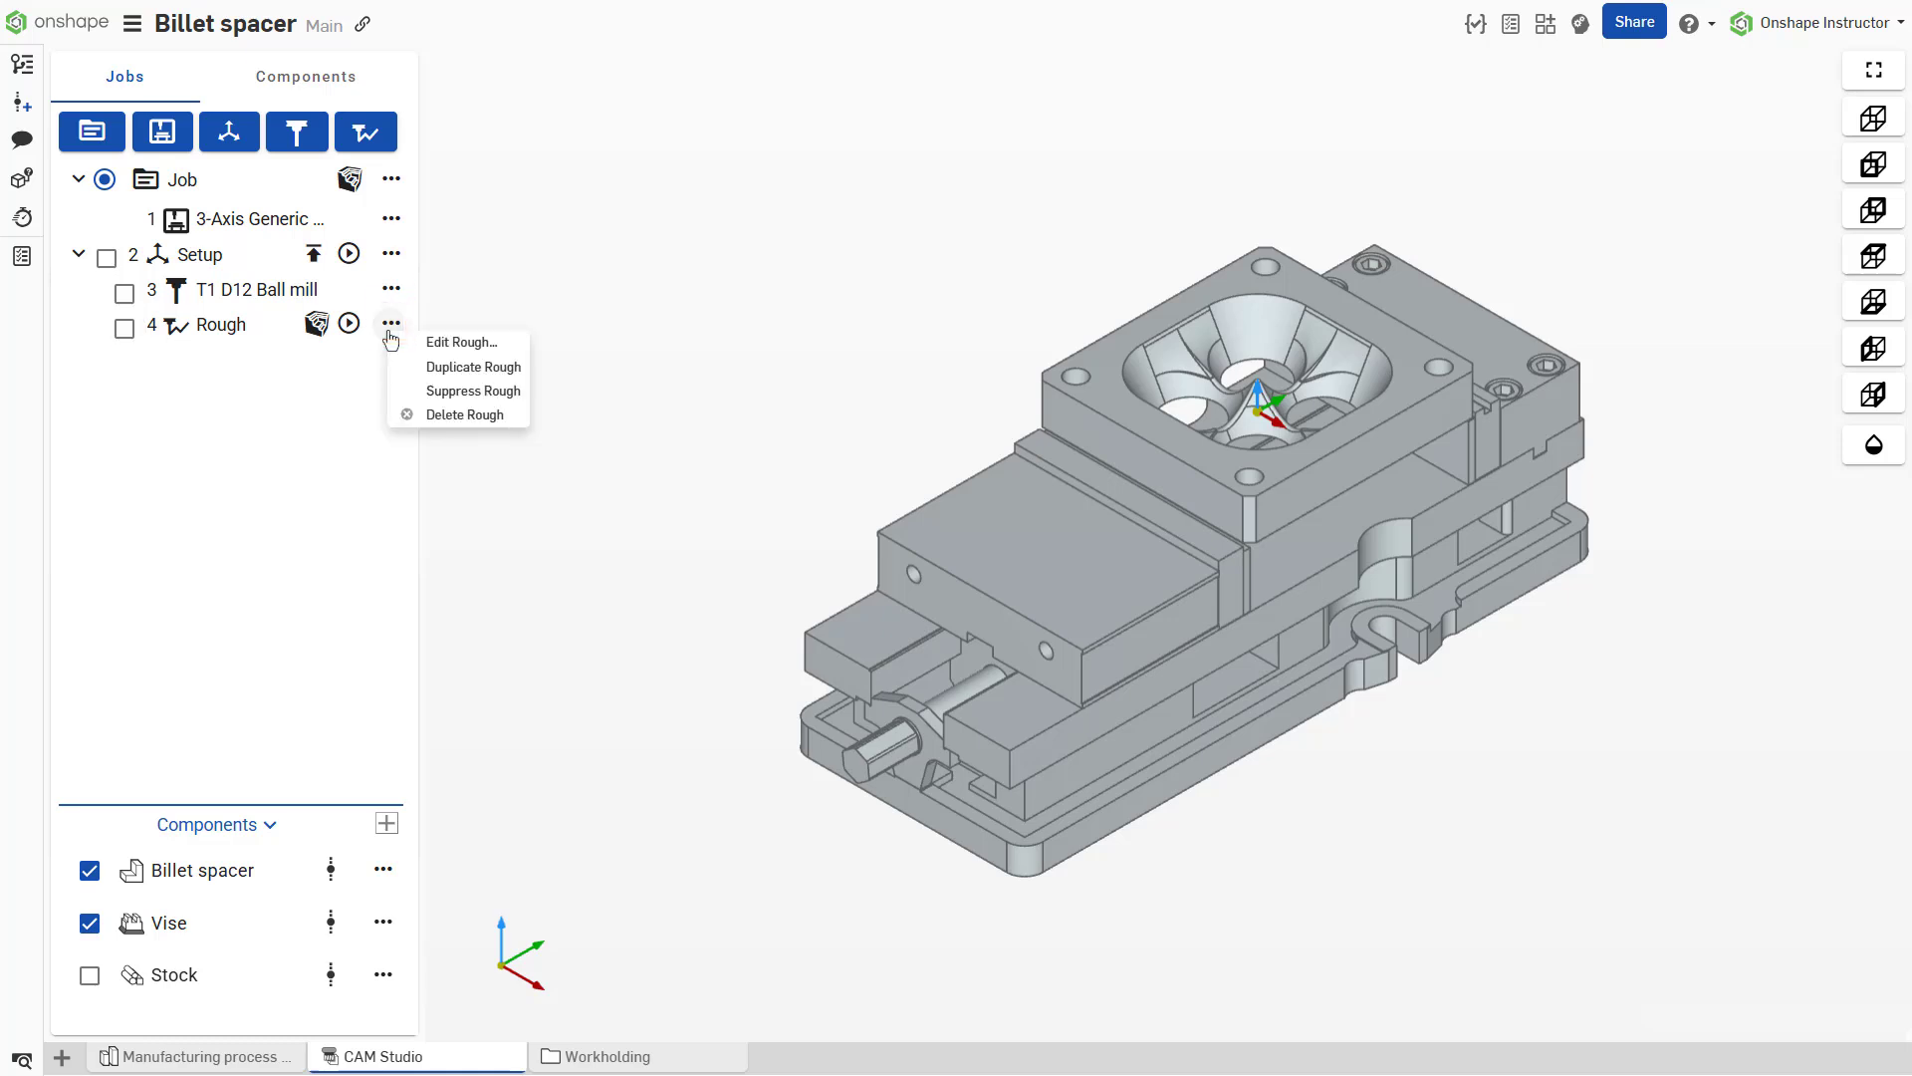